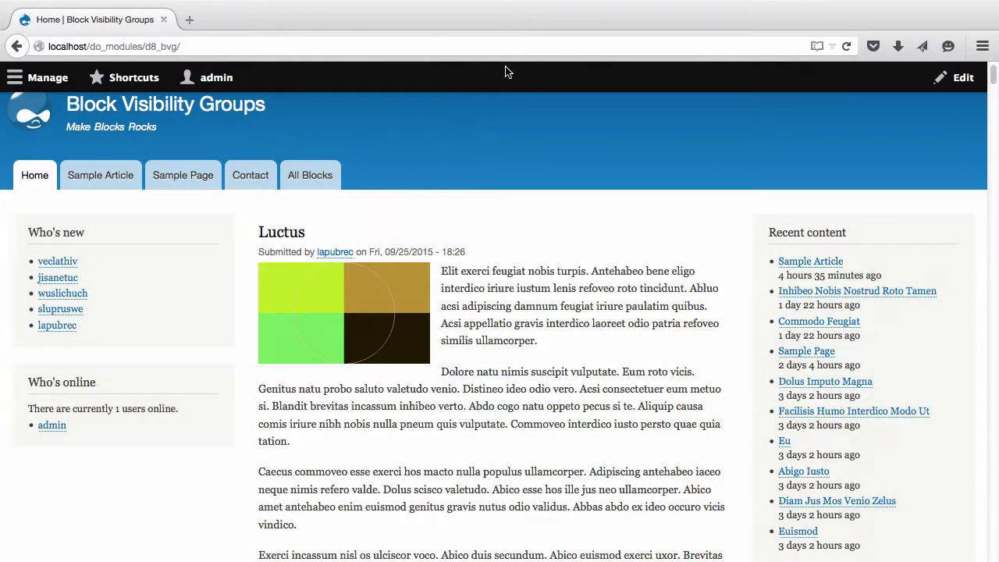
Step: View the Sample Article and Sample Page, scrolling to compare their About the Author blocks
scroll(down, 3)
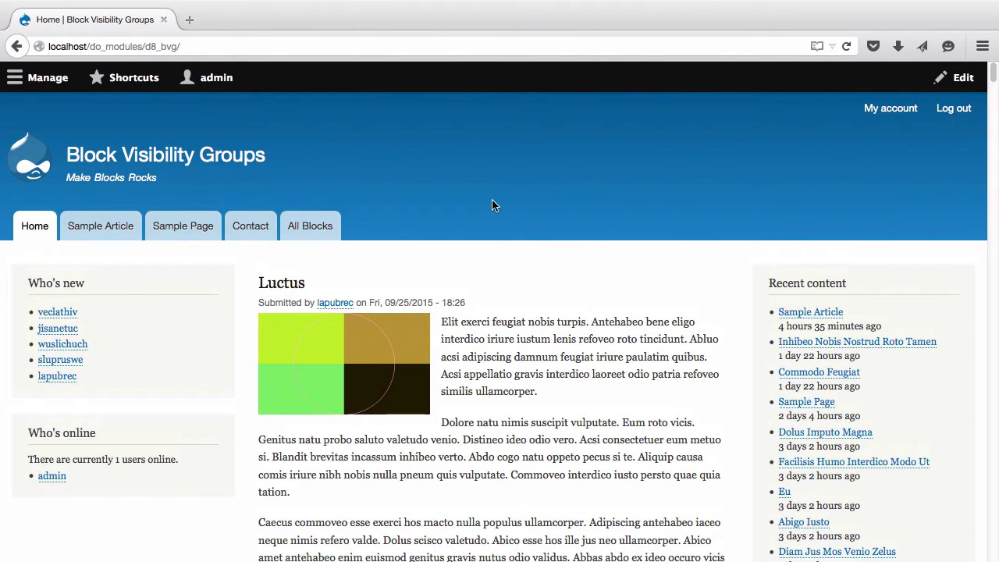
mouse_move(558, 406)
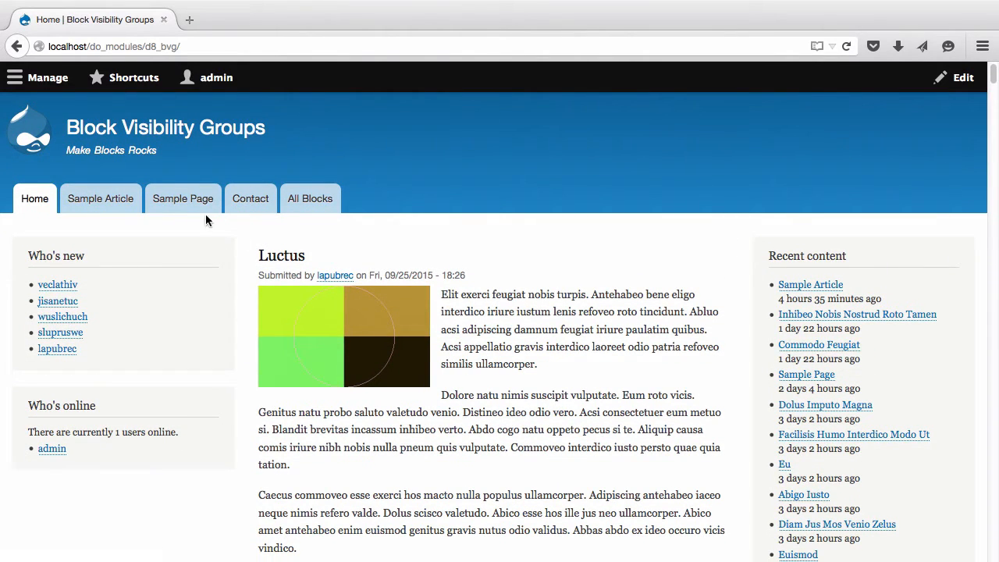
click(100, 198)
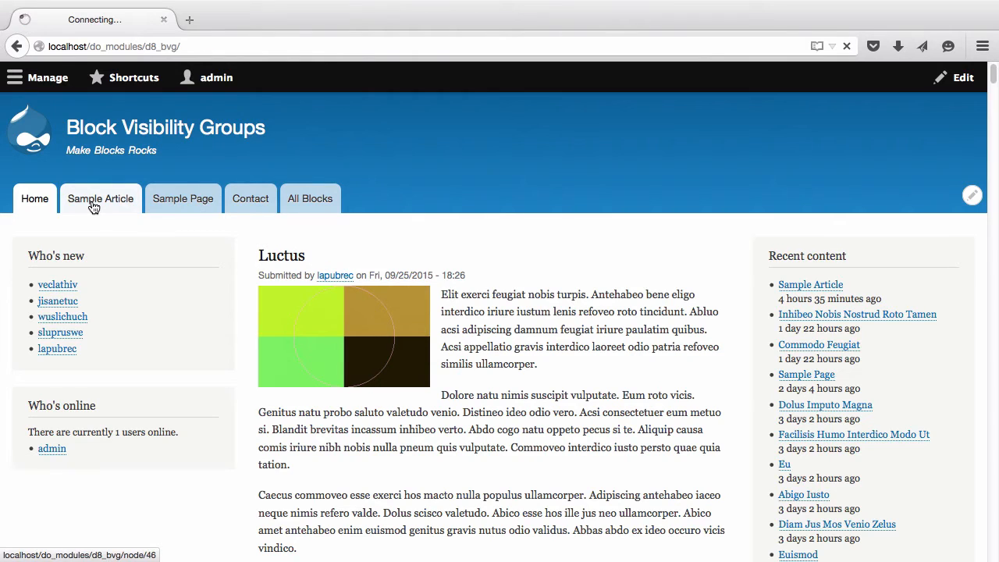
click(100, 198)
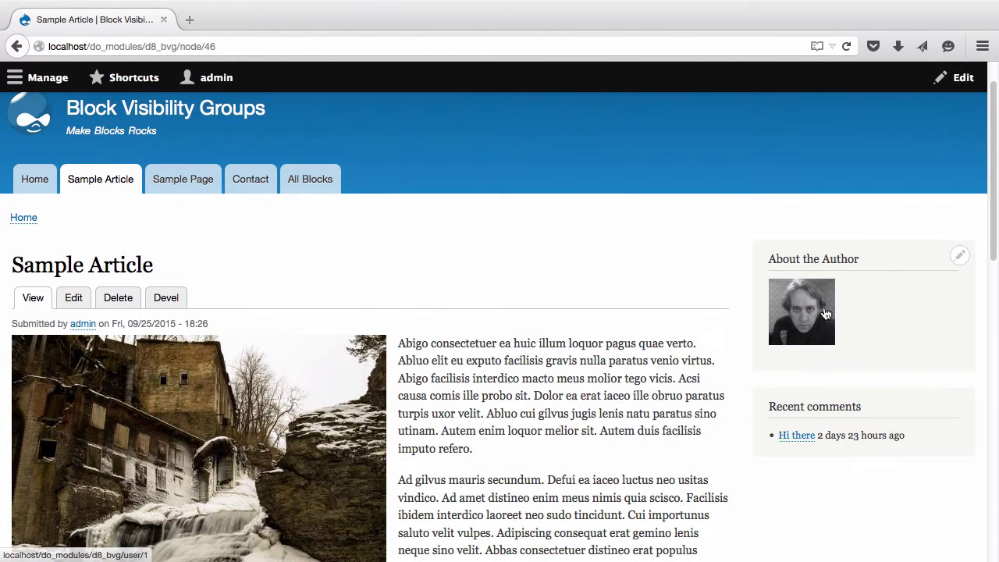
scroll(down, 3)
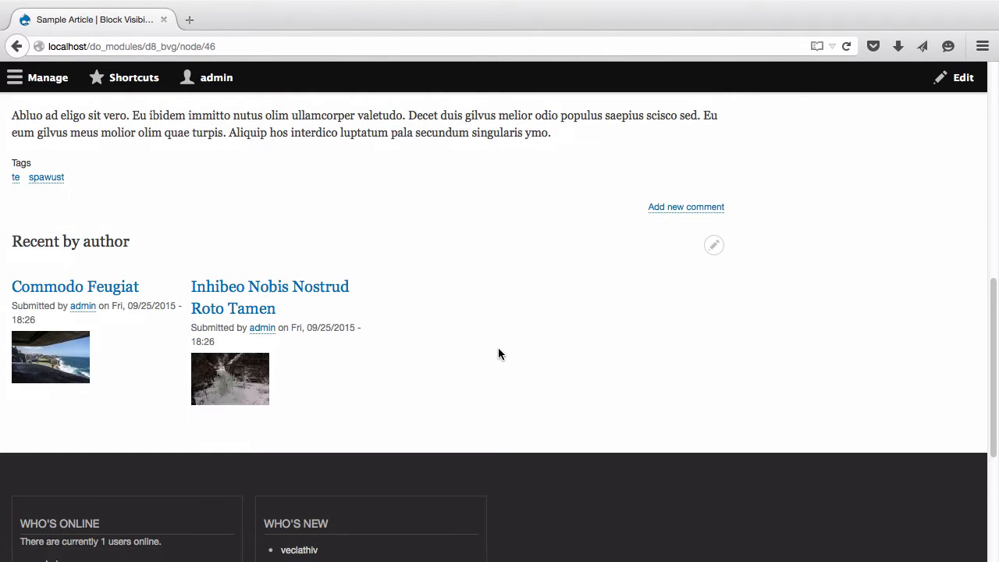
scroll(down, 3)
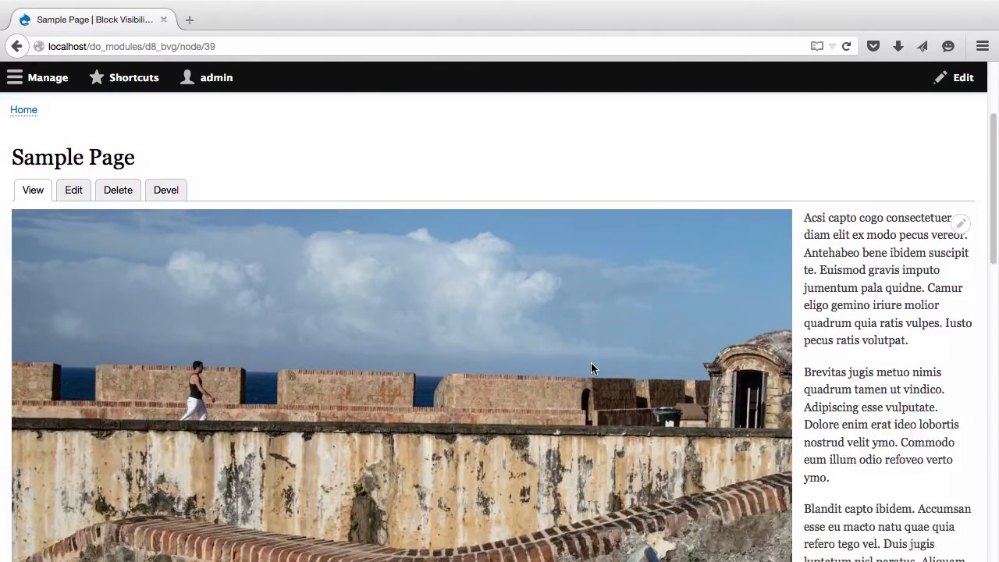
scroll(down, 3)
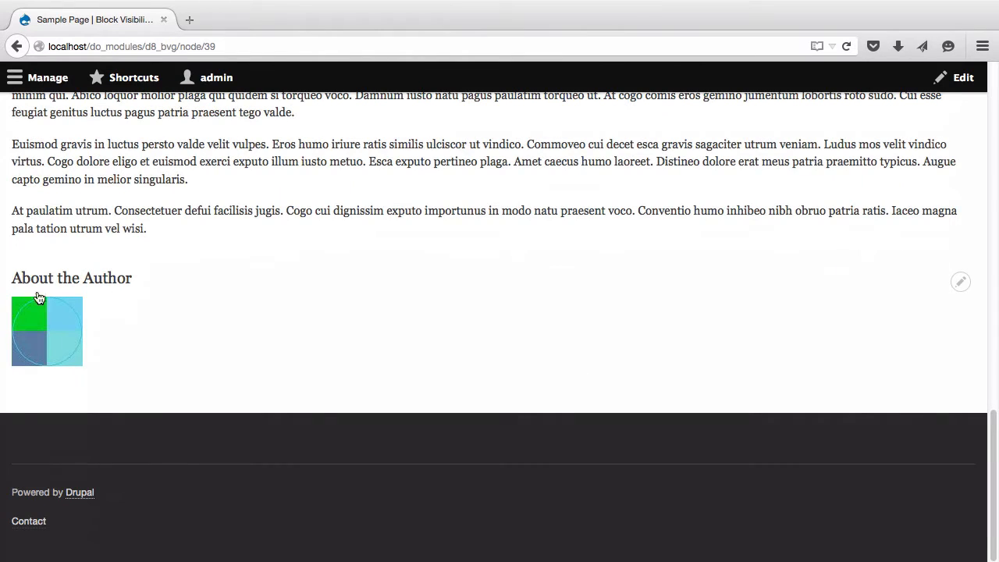
mouse_move(73, 281)
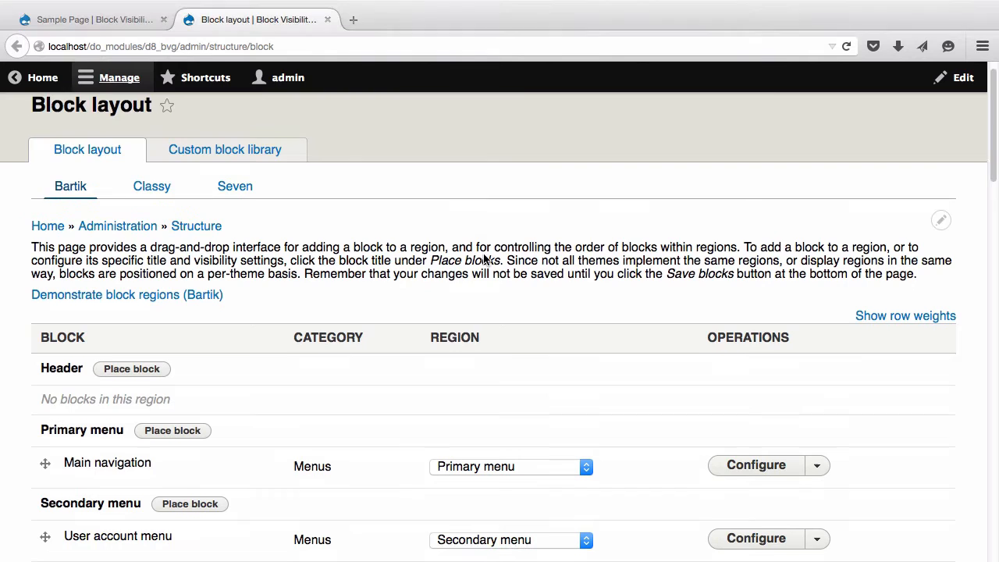
Step: Scroll the Bartik block layout down to the blocks in the Sidebar first region
scroll(down, 3)
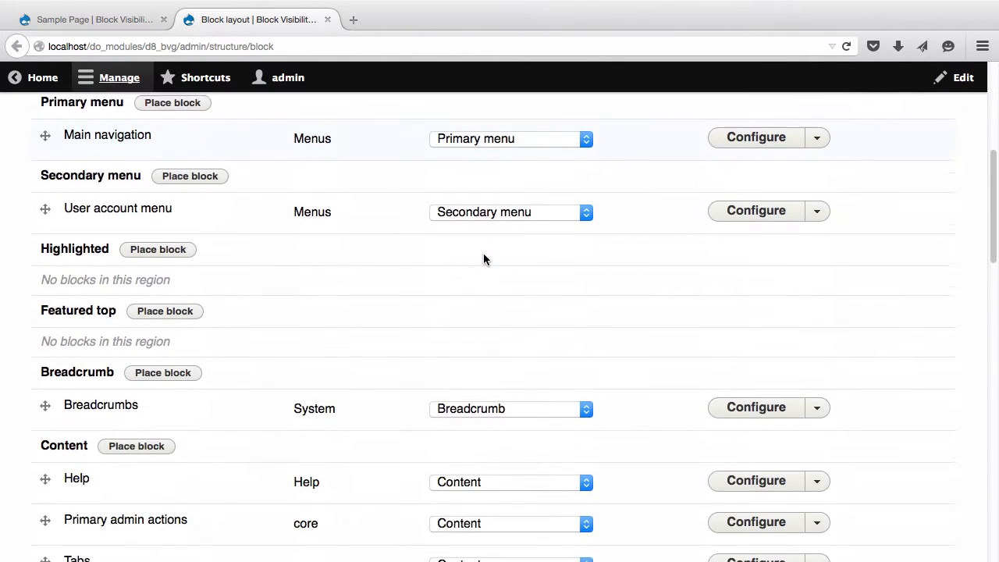
scroll(down, 3)
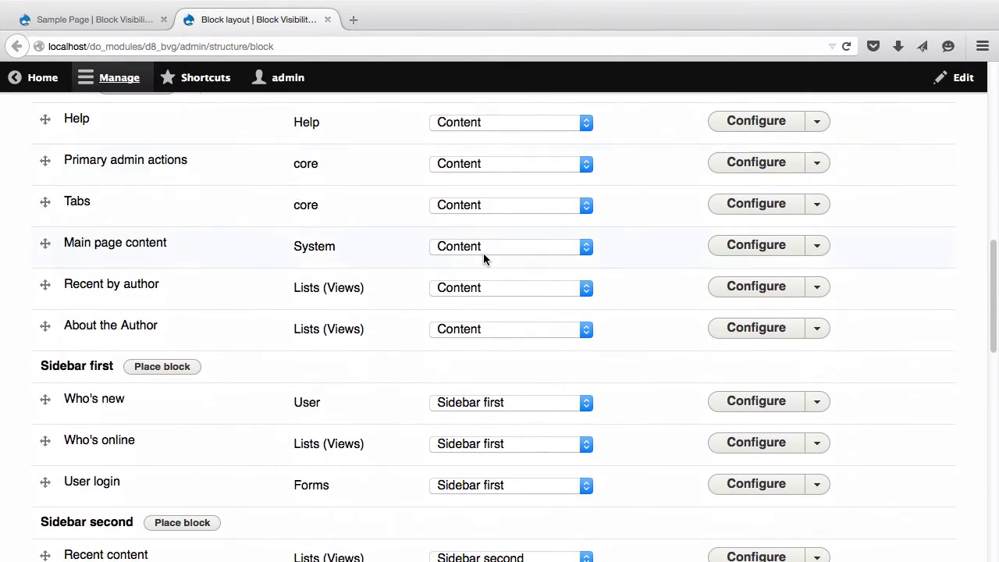
mouse_move(397, 259)
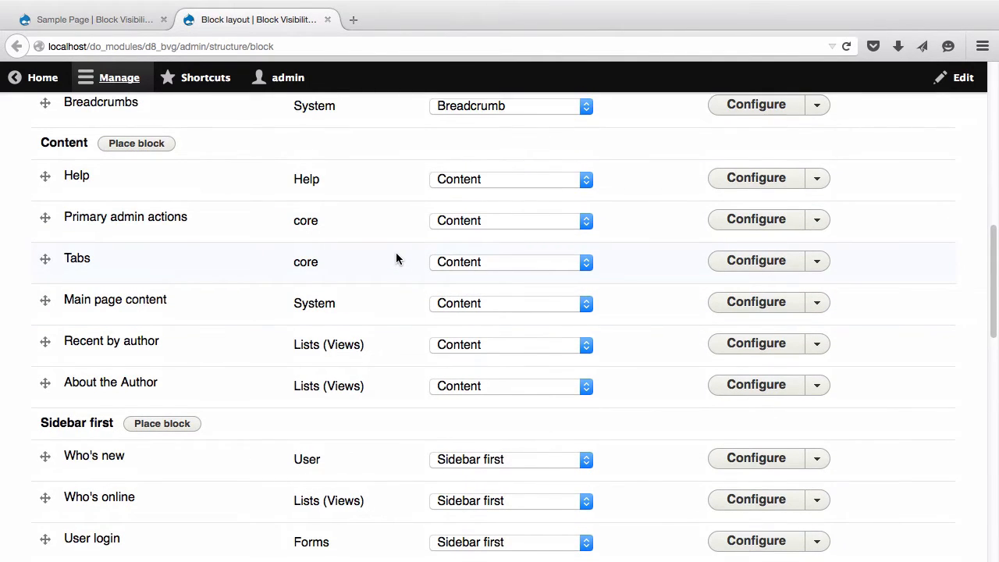
scroll(down, 3)
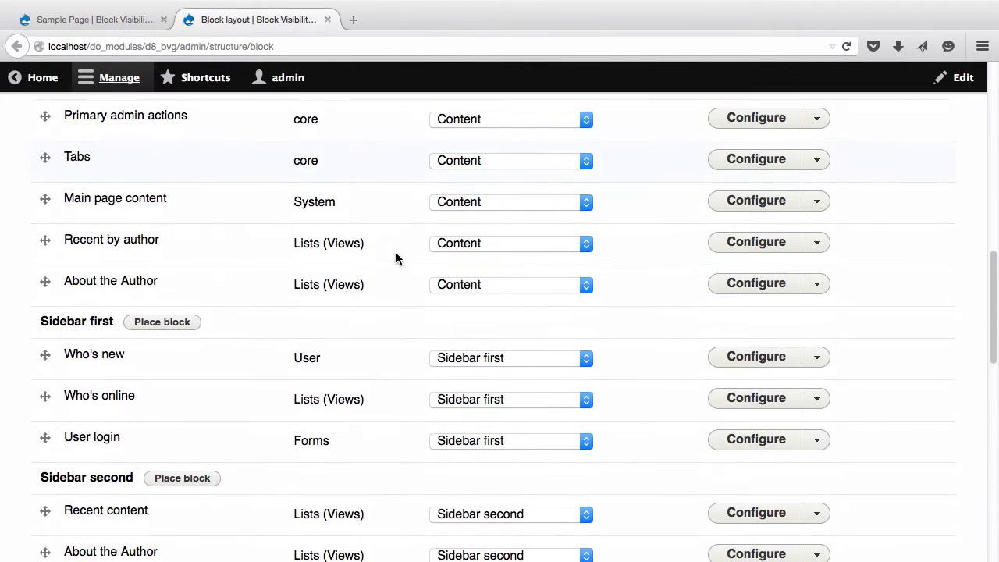
scroll(down, 3)
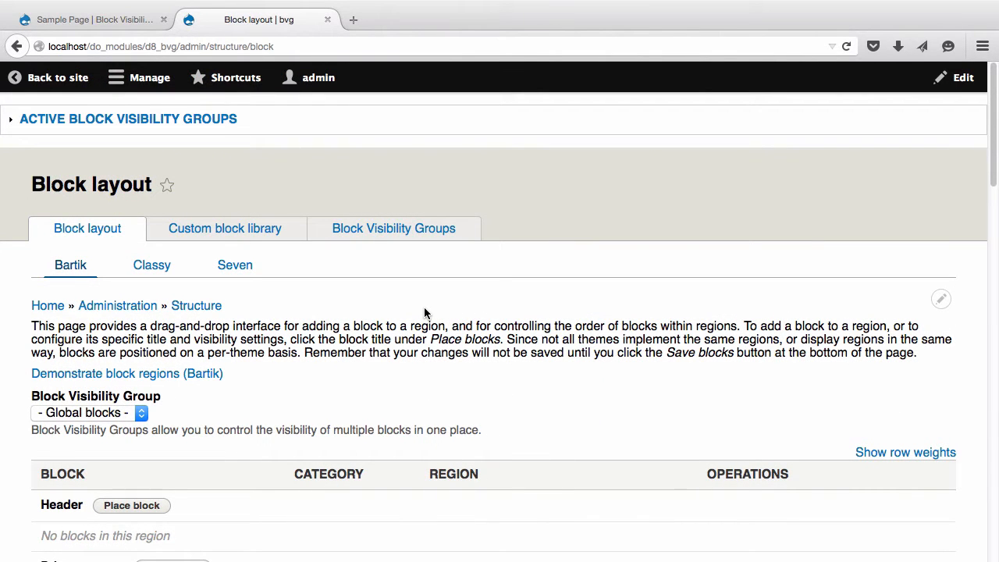
mouse_move(417, 308)
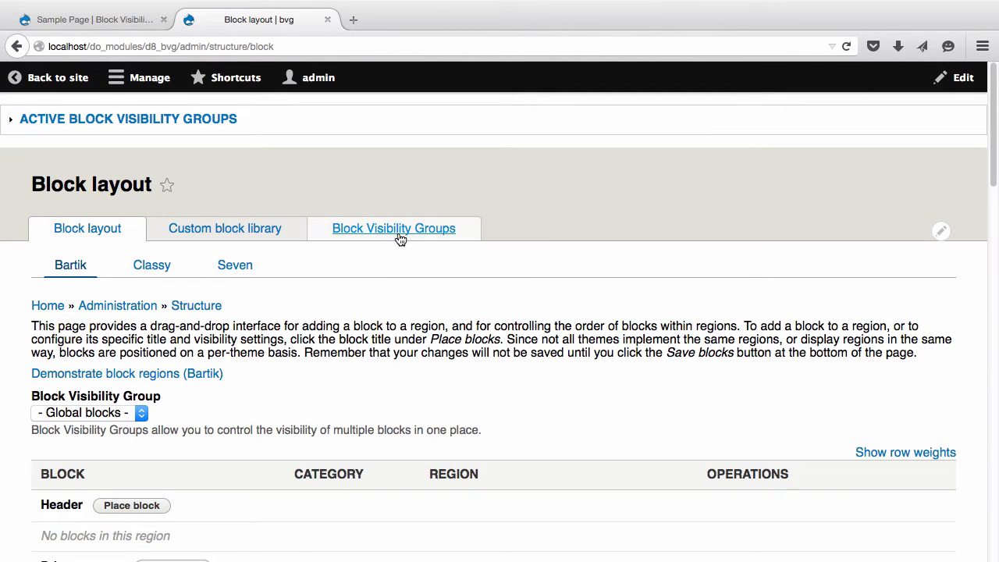
Step: List the visibility groups: Article Nodes, Home Page and Page Nodes
click(394, 228)
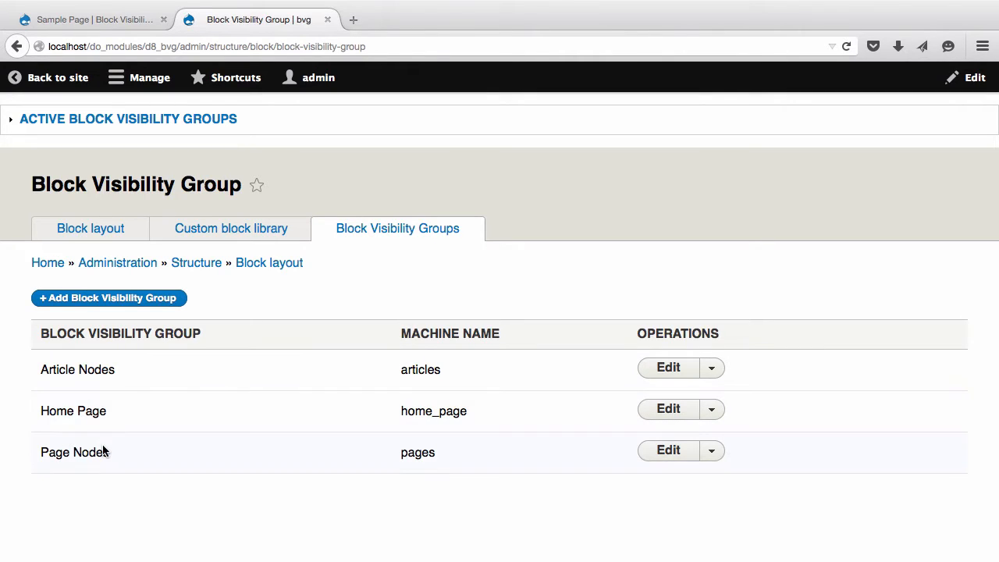
mouse_move(129, 461)
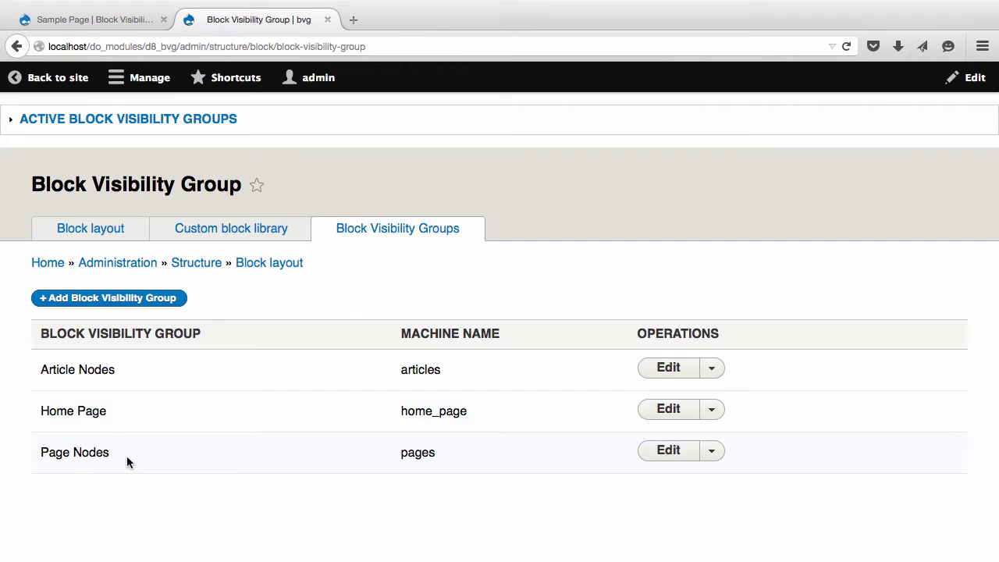
mouse_move(668, 367)
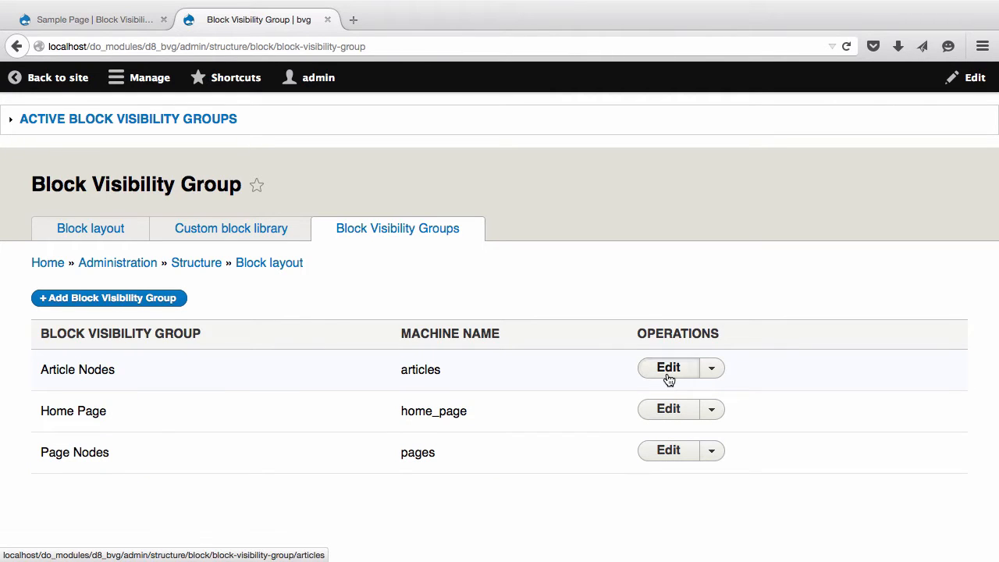
Step: Inspect the Article Nodes group's article Node Bundle condition, then return to the groups list
click(667, 368)
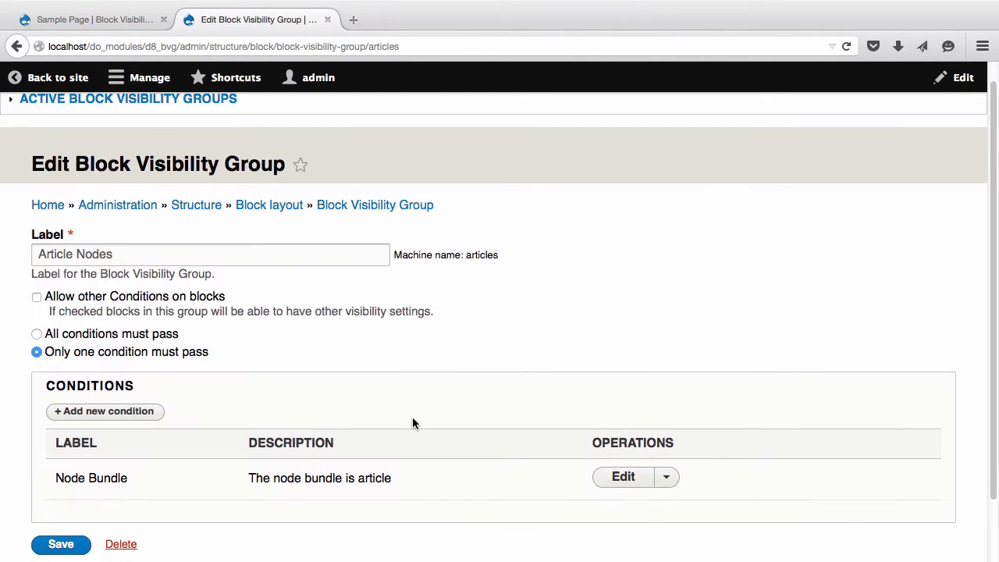
scroll(down, 3)
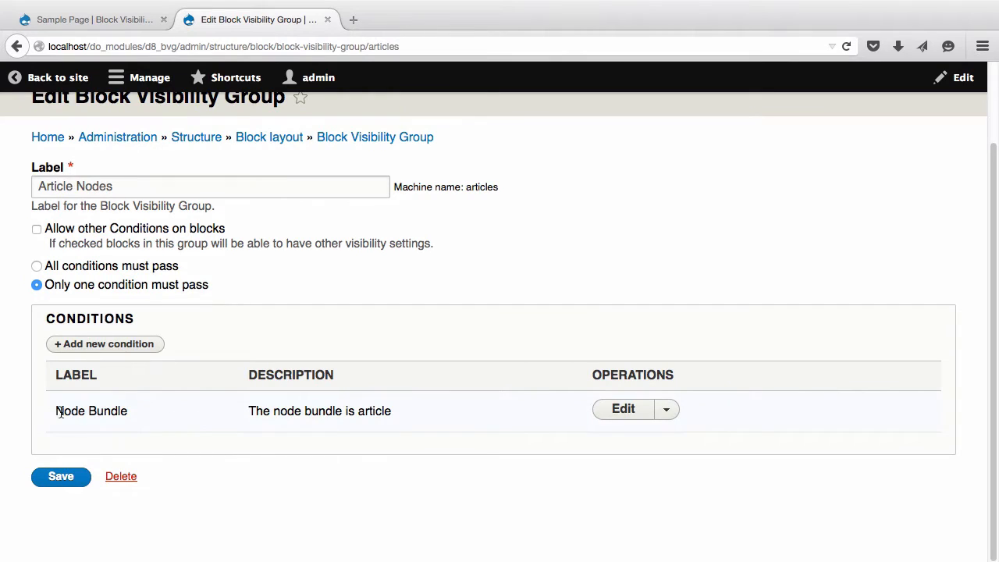
double_click(70, 412)
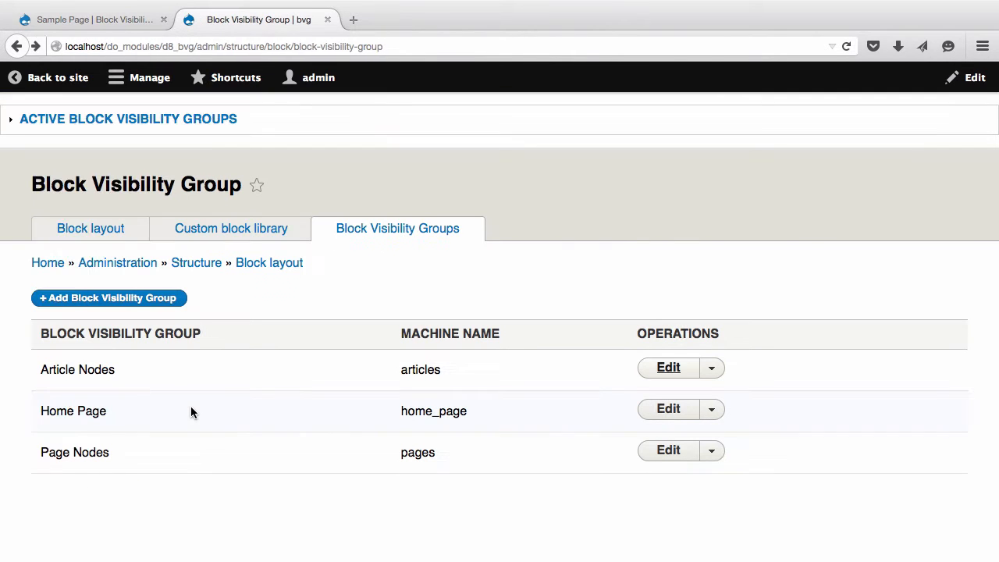
click(668, 409)
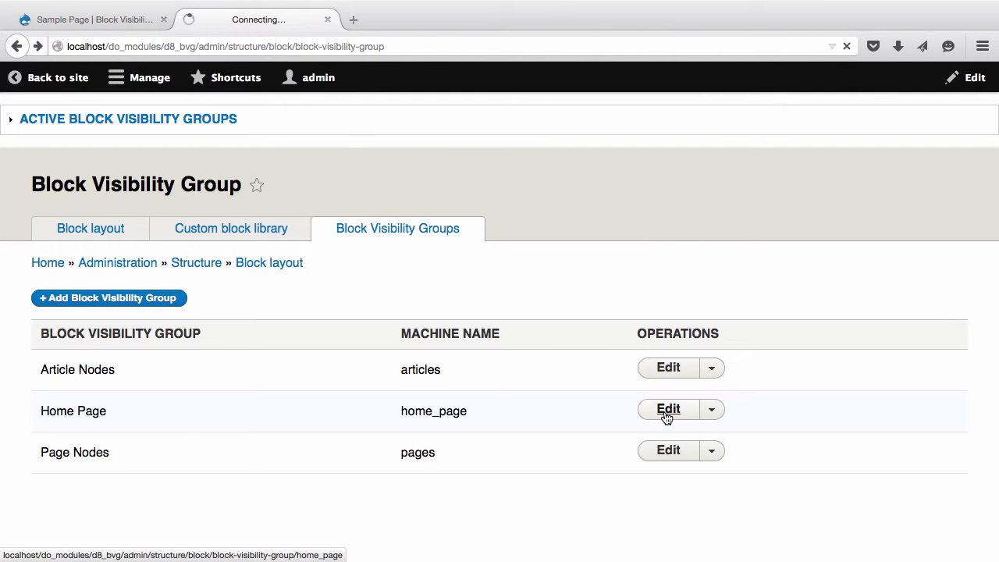
Step: Inspect the Home Page group's <front> Request Path condition and return to Block layout
click(667, 409)
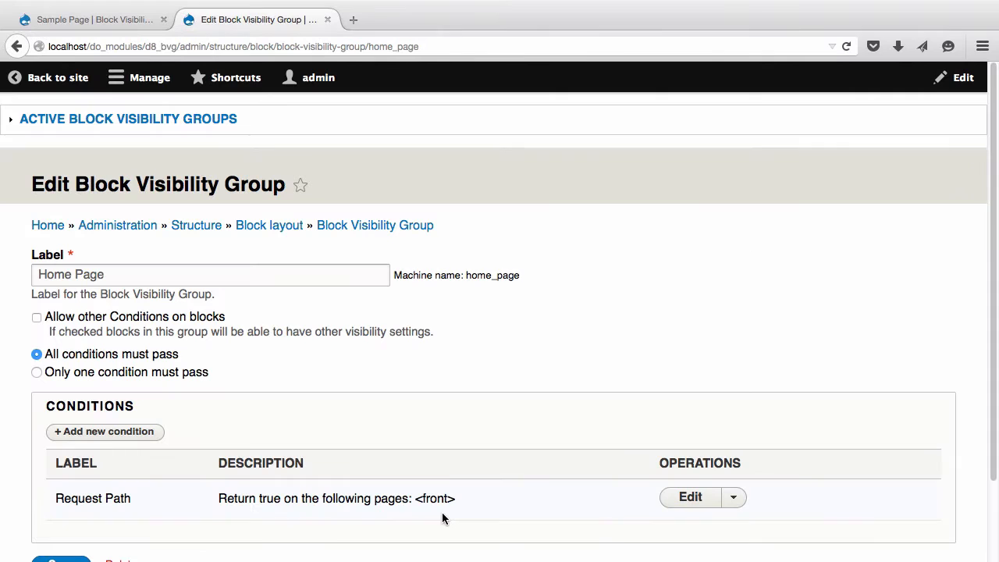
double_click(434, 498)
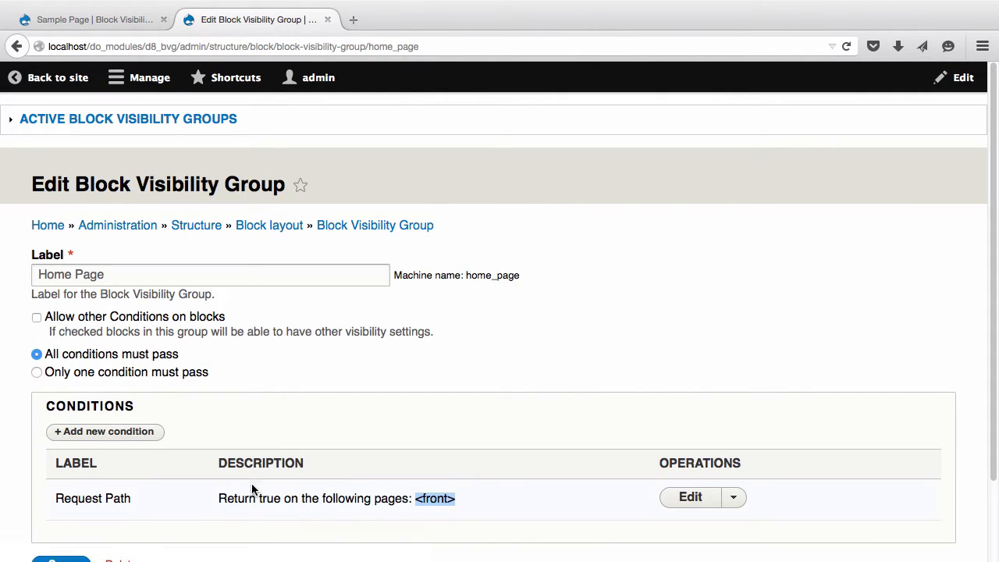
click(374, 225)
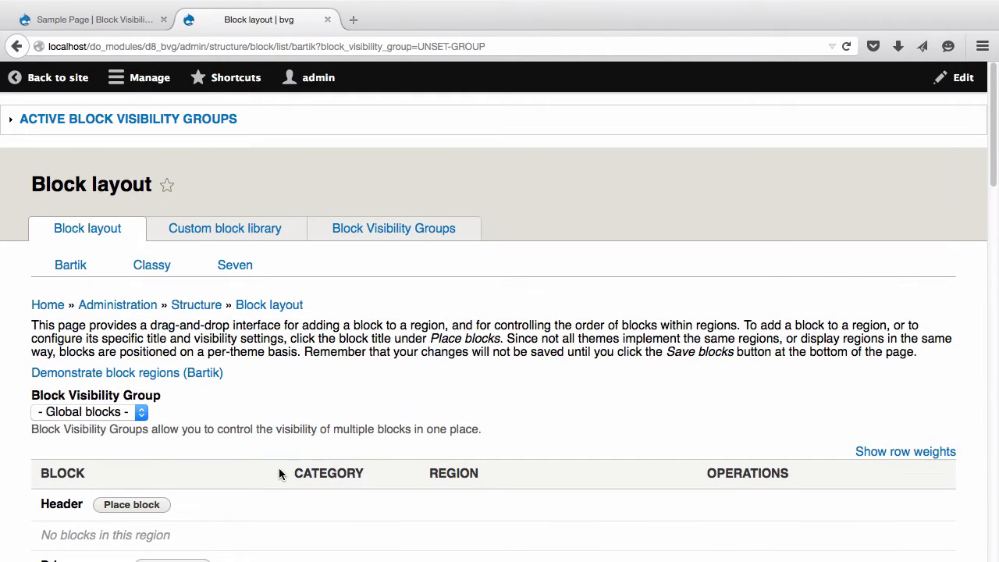
mouse_move(33, 399)
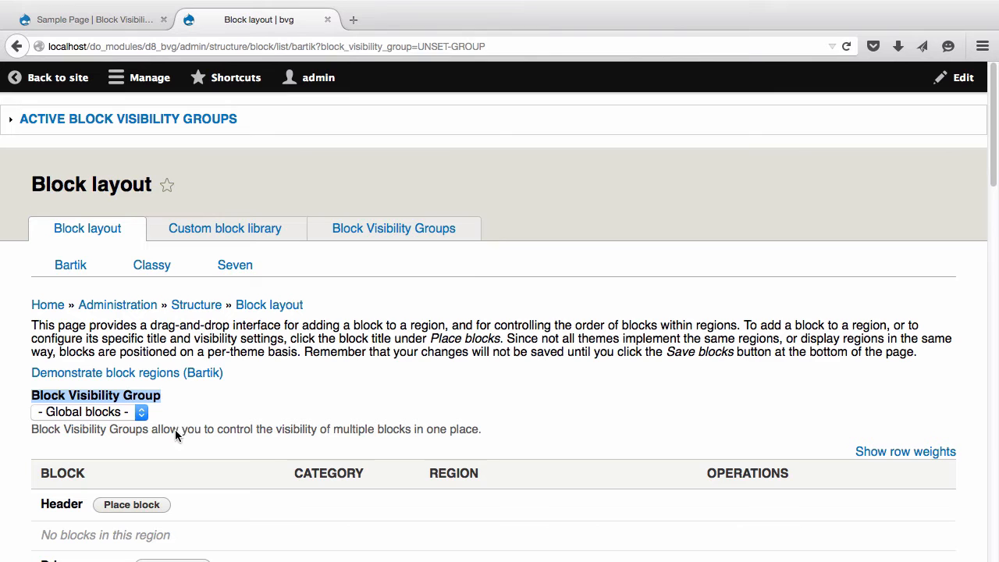
Step: Review the Global blocks placements across regions and expand the visibility group dropdown
scroll(down, 3)
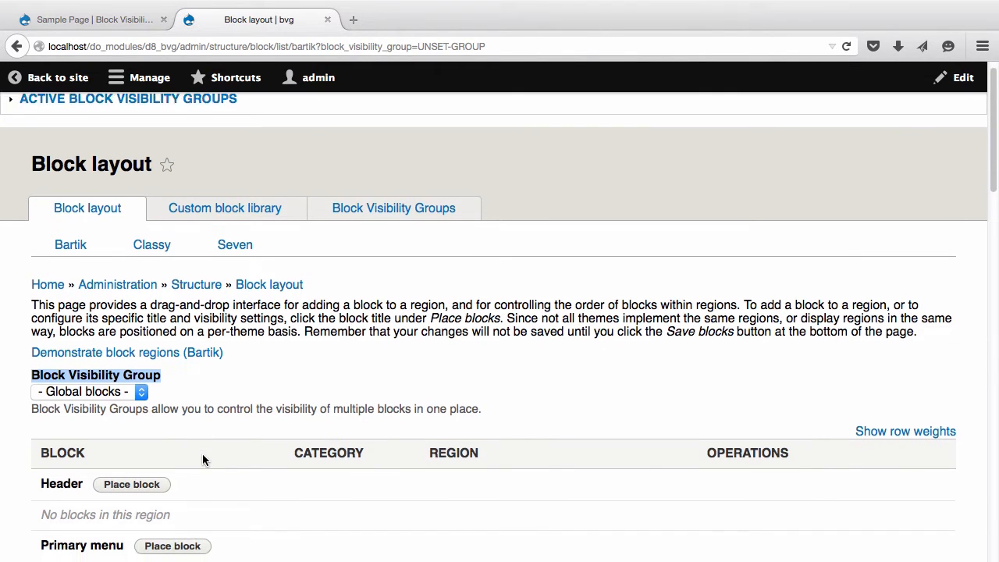
scroll(down, 3)
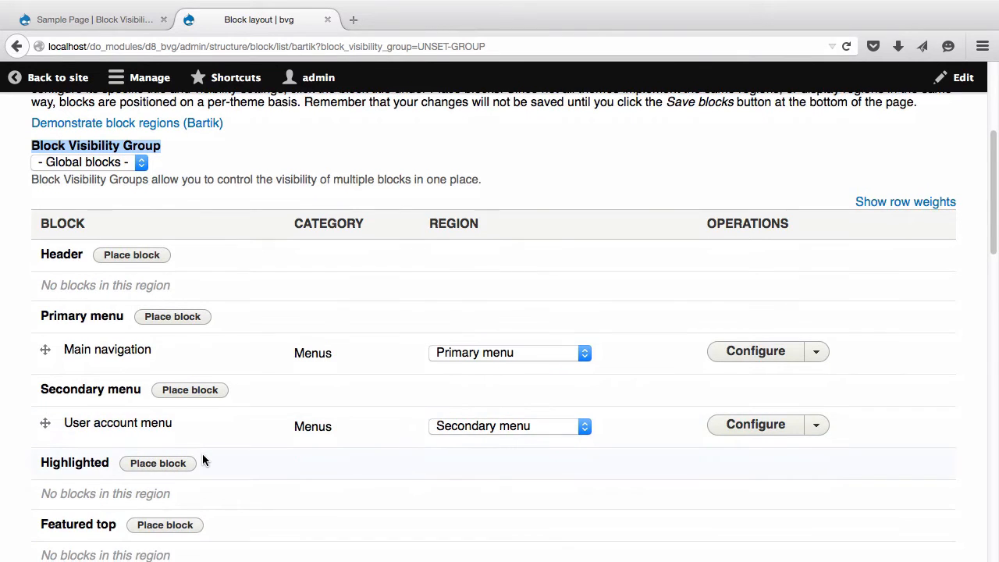
scroll(down, 3)
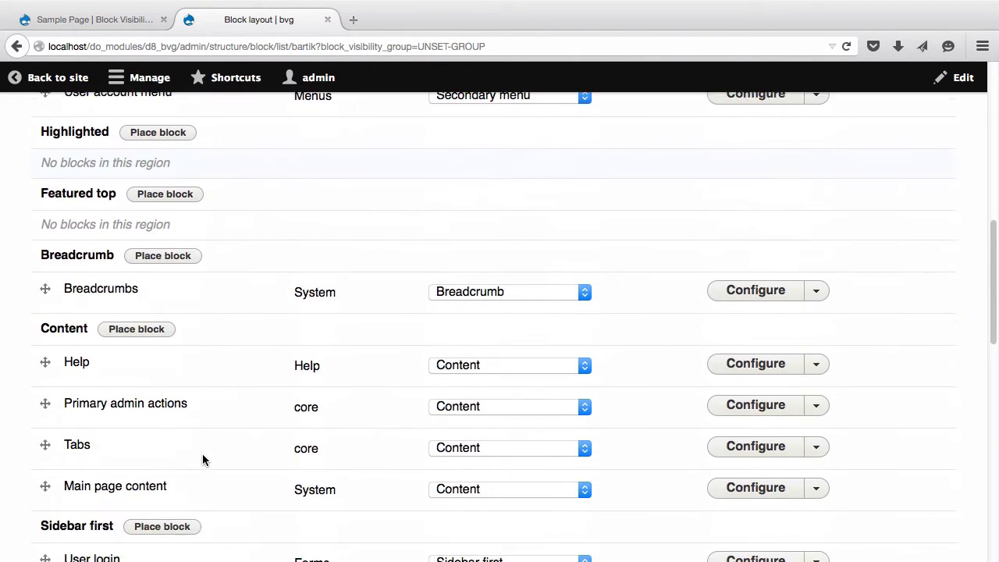
scroll(down, 3)
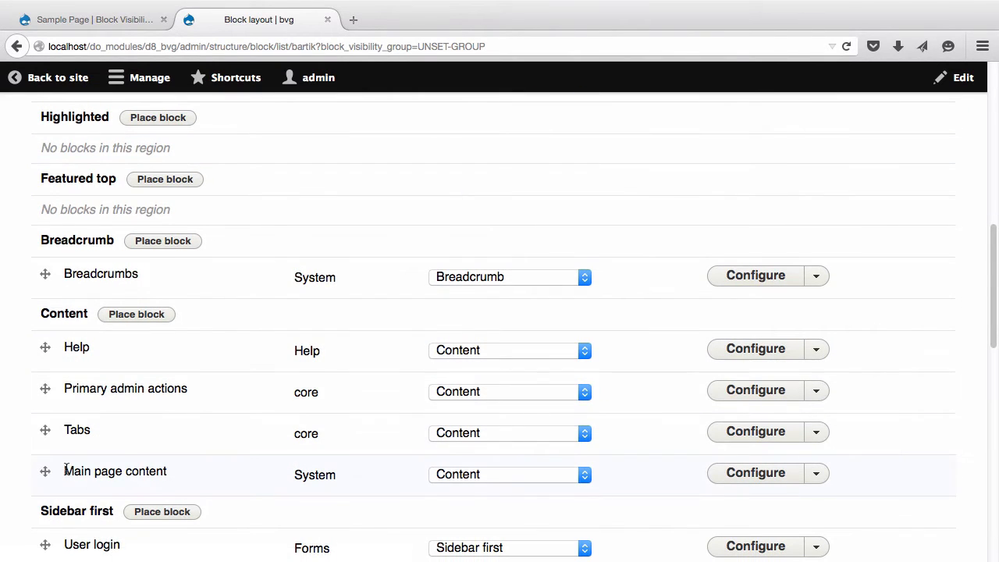
mouse_move(187, 477)
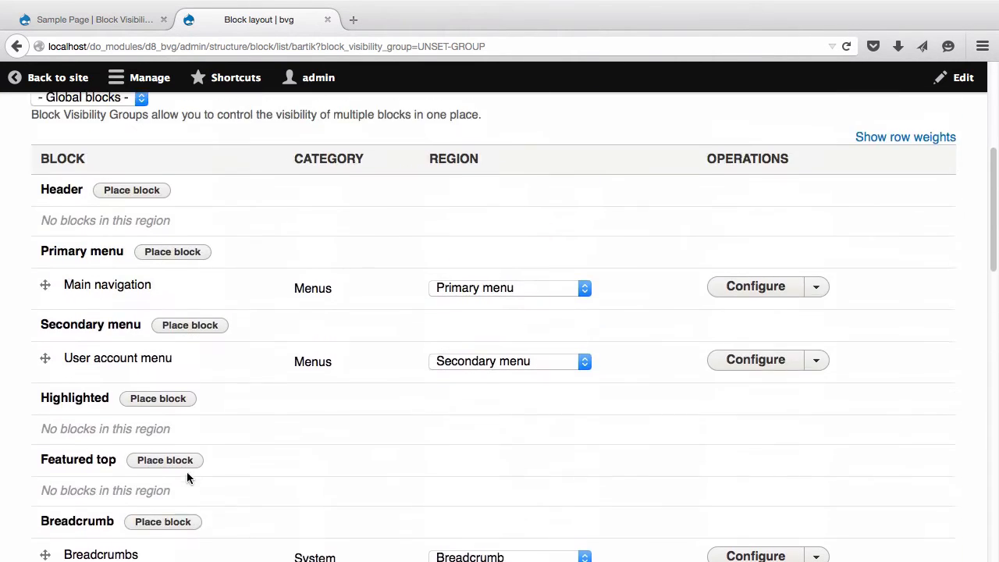
click(89, 412)
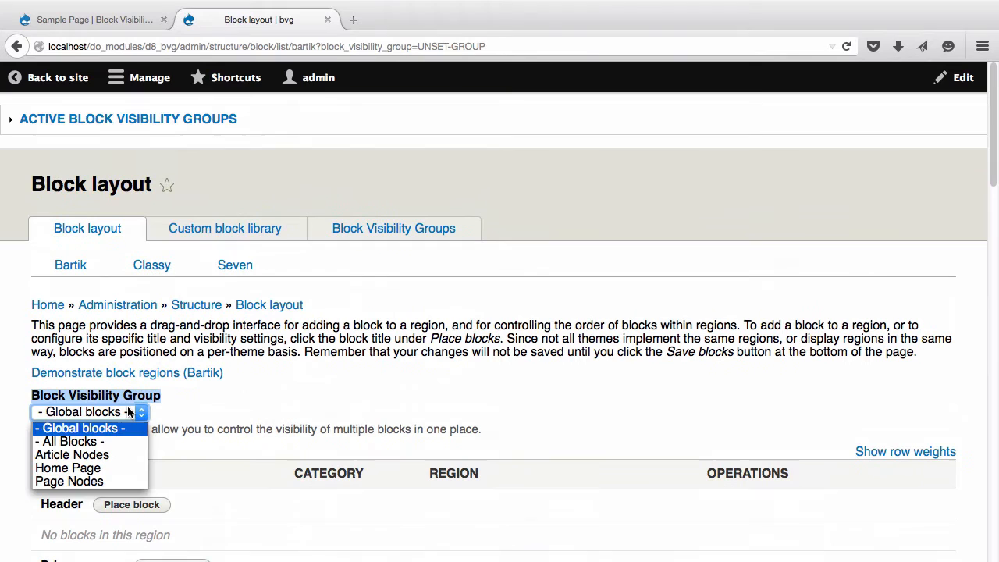
Step: Show the Article Nodes group's layout and review its blocks, such as Recent by author
click(72, 455)
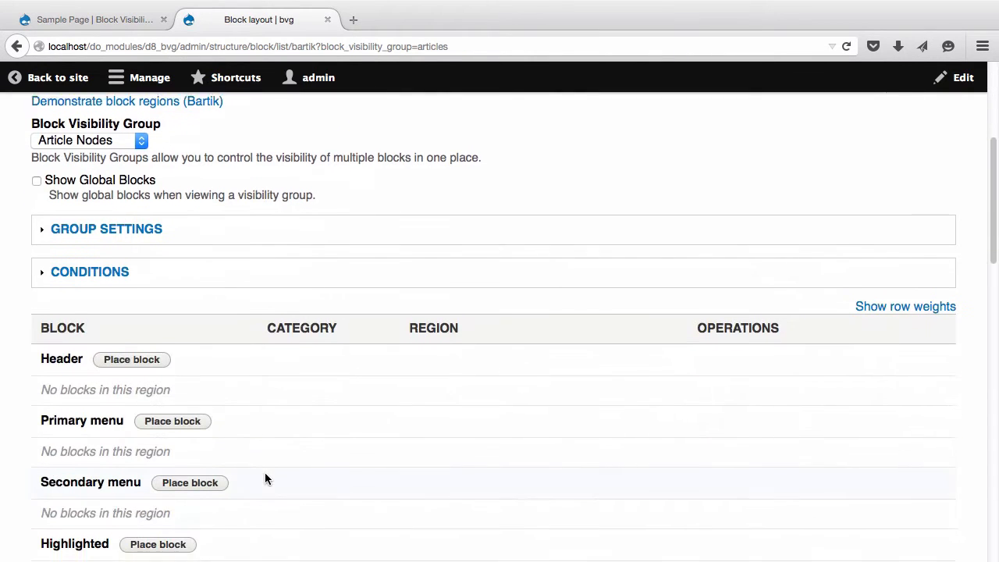
scroll(down, 3)
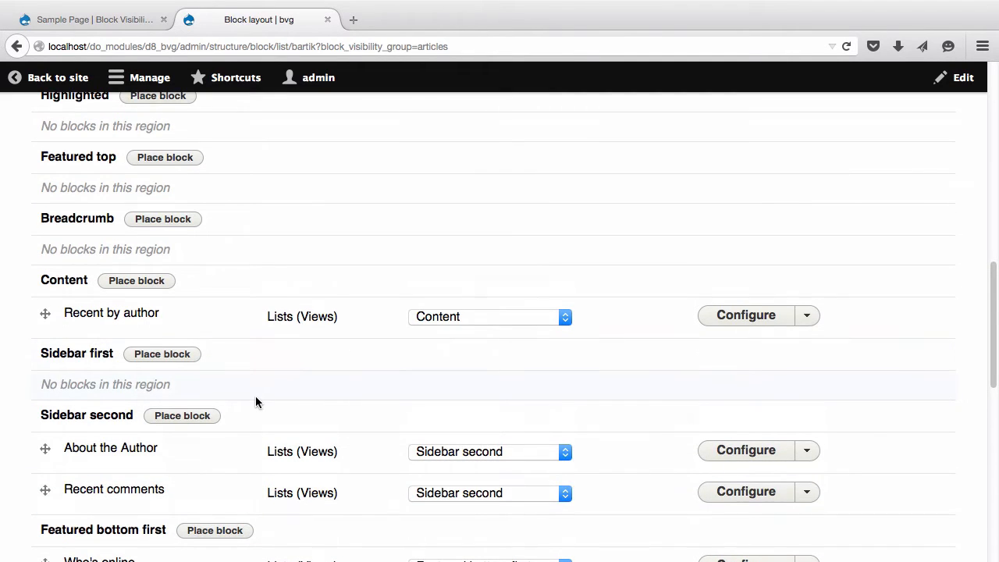
scroll(down, 3)
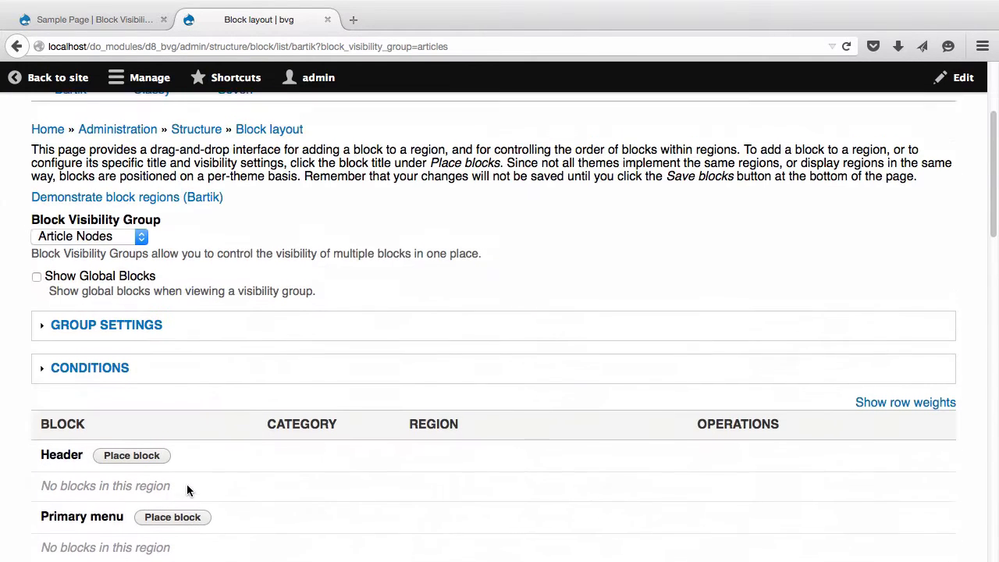
click(89, 236)
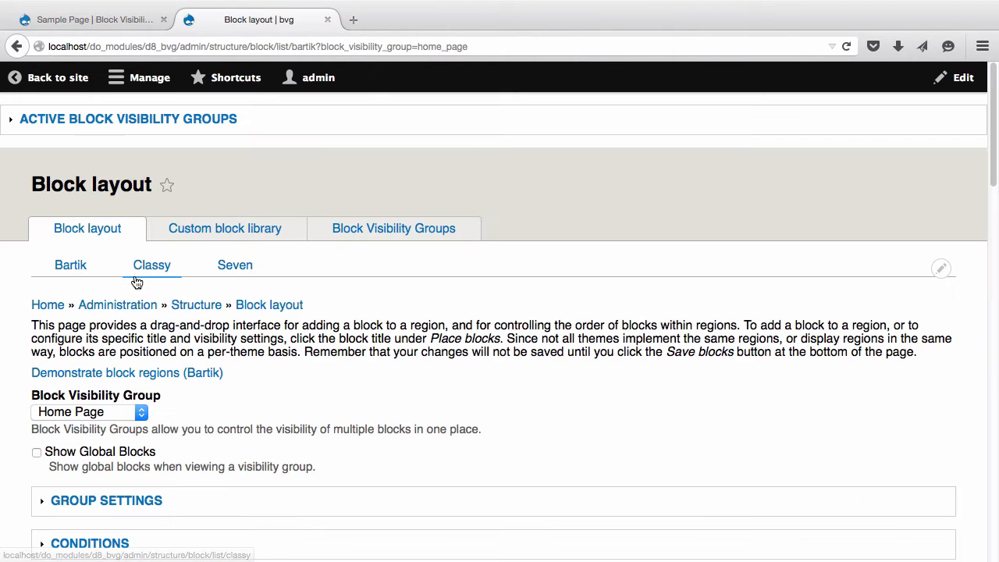
Step: Enable Show Global Blocks for the Home Page group, save blocks, and go back to the site
scroll(down, 3)
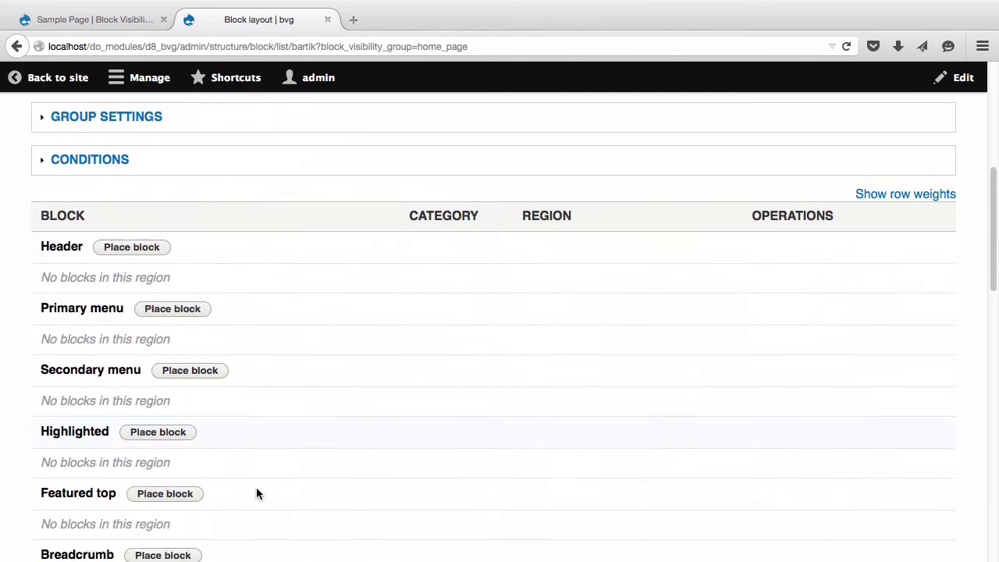
scroll(down, 3)
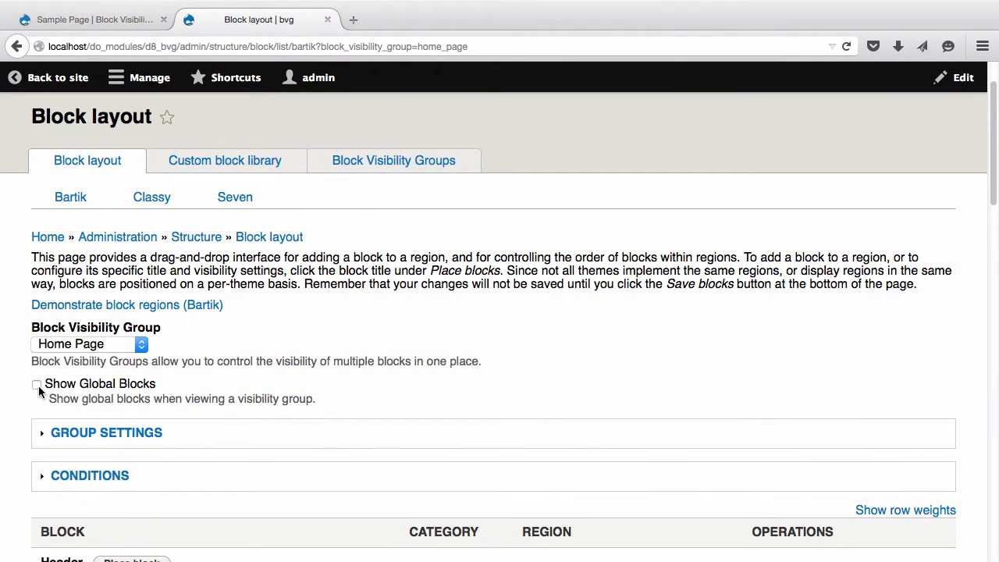
click(36, 384)
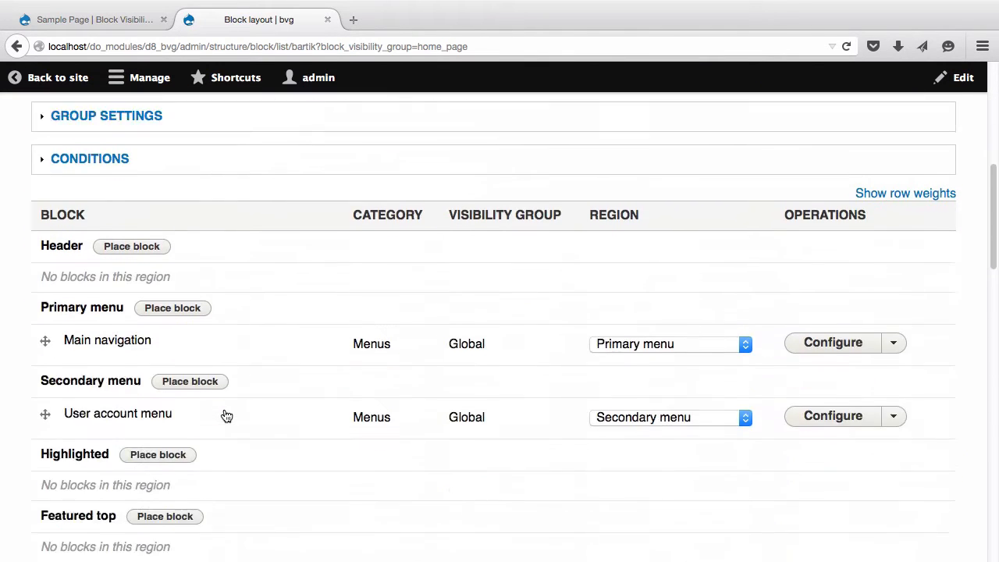
scroll(down, 3)
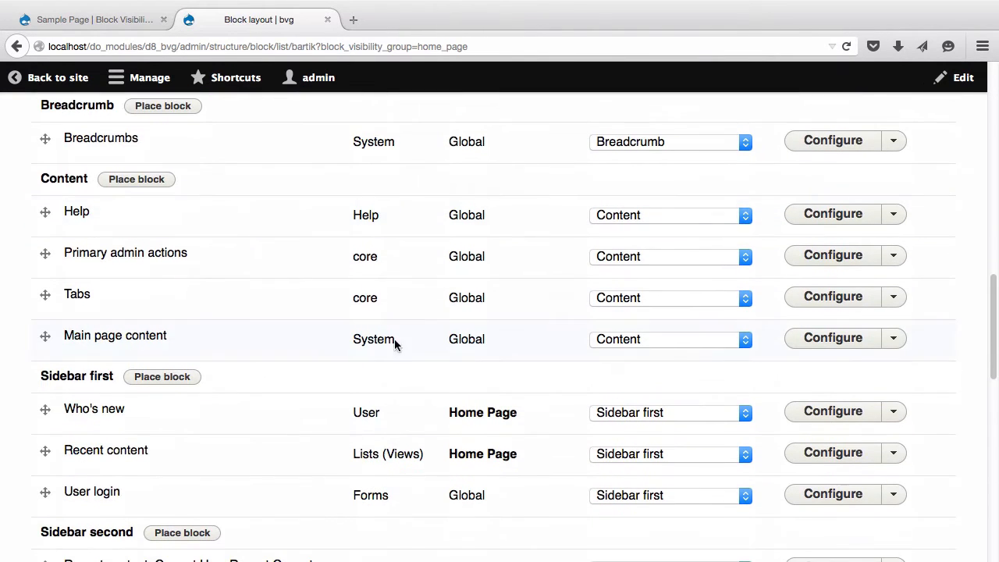
mouse_move(447, 412)
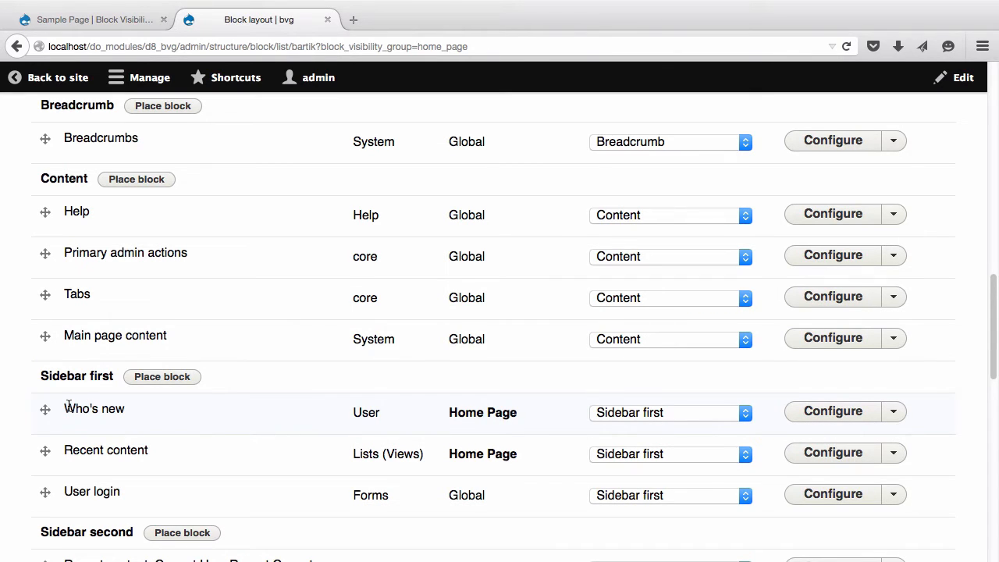
double_click(94, 409)
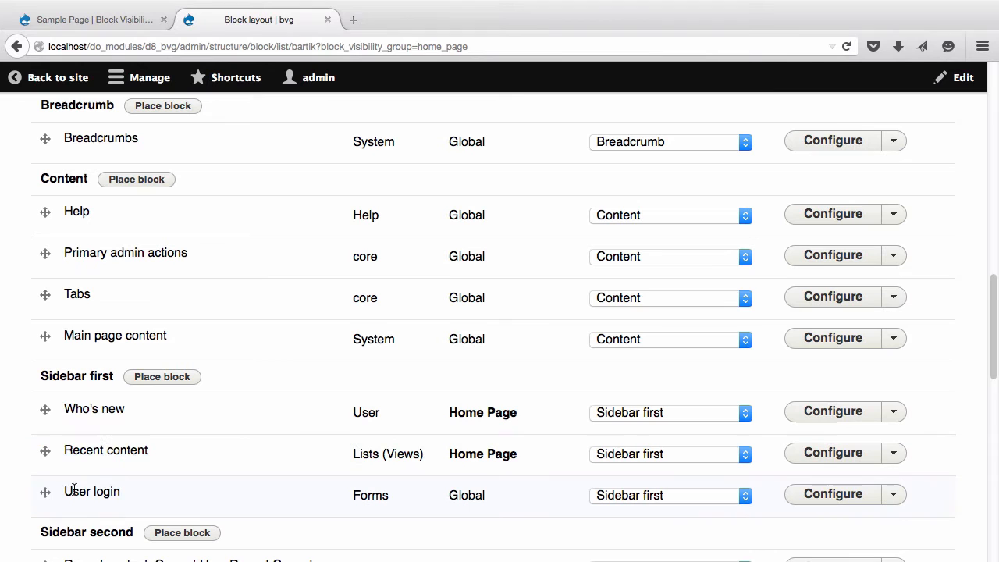
mouse_move(491, 499)
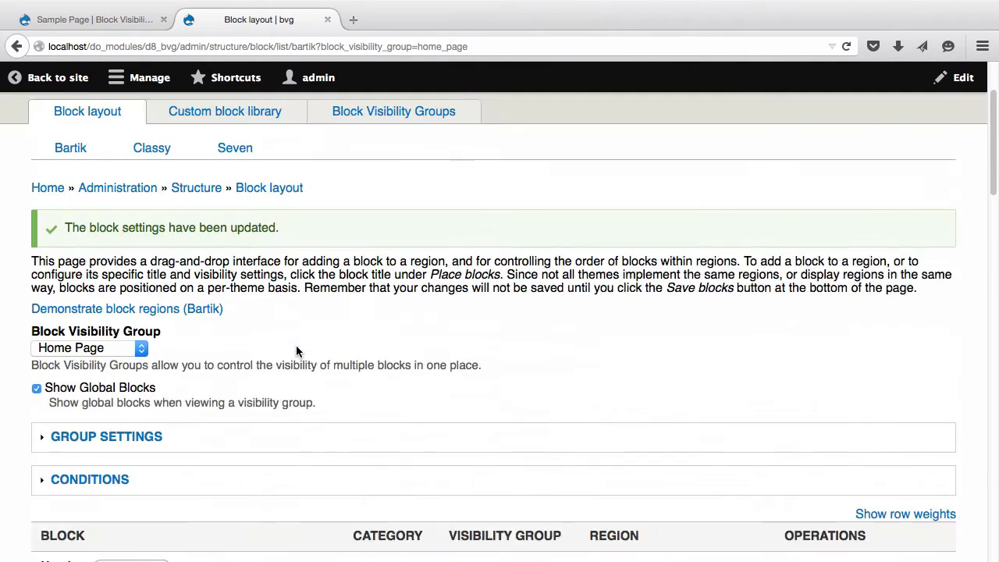
click(58, 77)
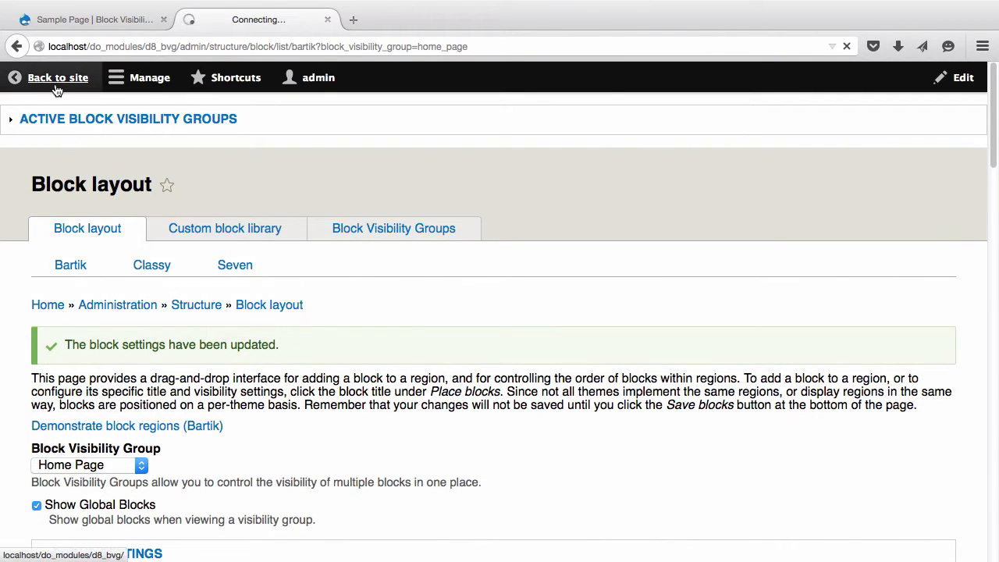
Step: Expand Active Block Visibility Groups on the front page and manage the Home Page group
click(58, 77)
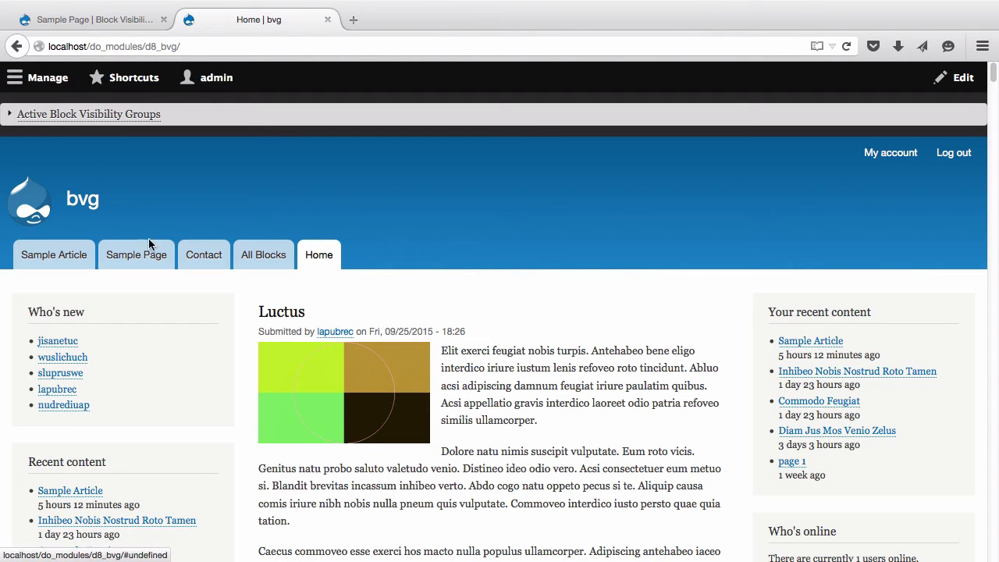
mouse_move(222, 460)
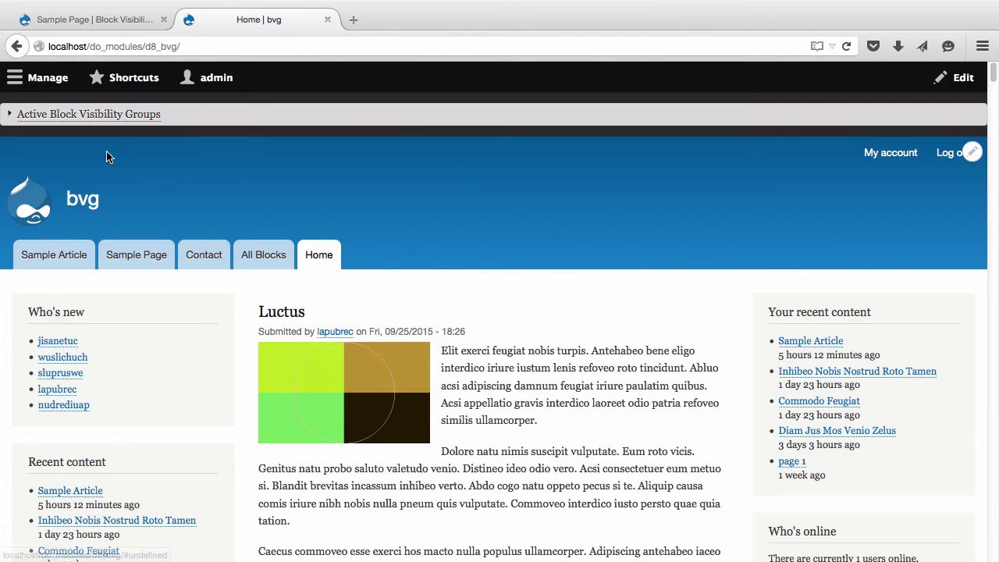
click(12, 114)
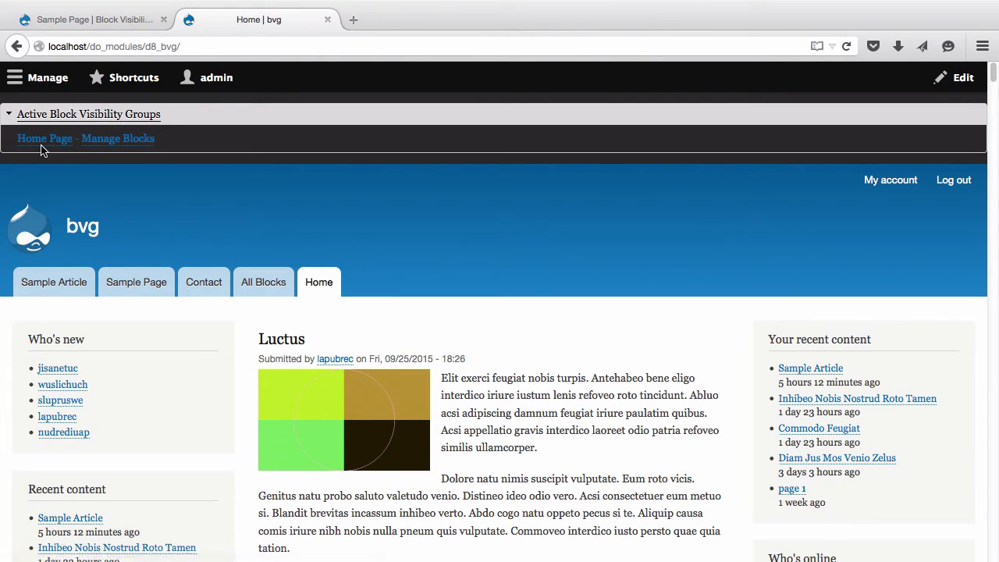
mouse_move(44, 138)
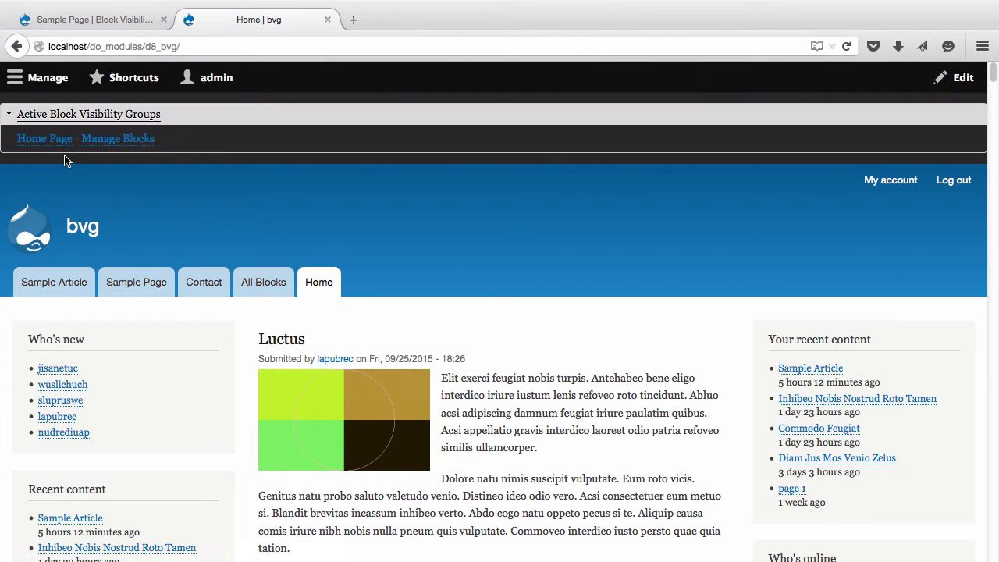
mouse_move(118, 138)
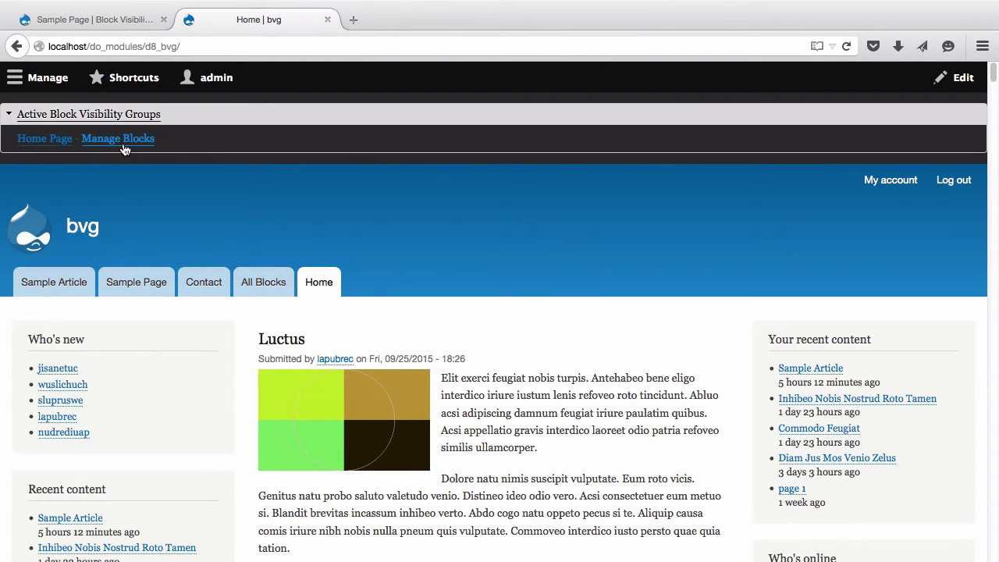
click(117, 138)
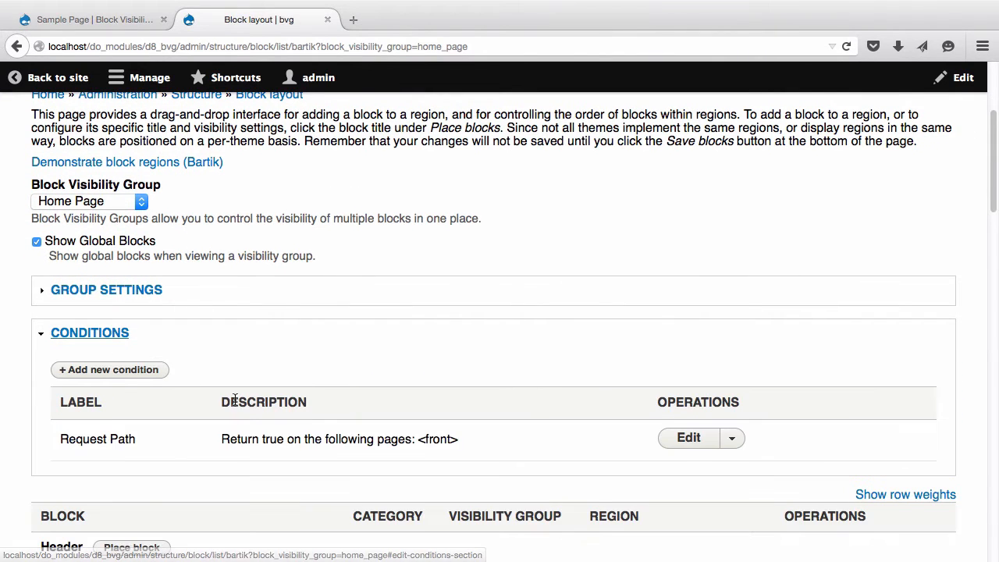
scroll(down, 3)
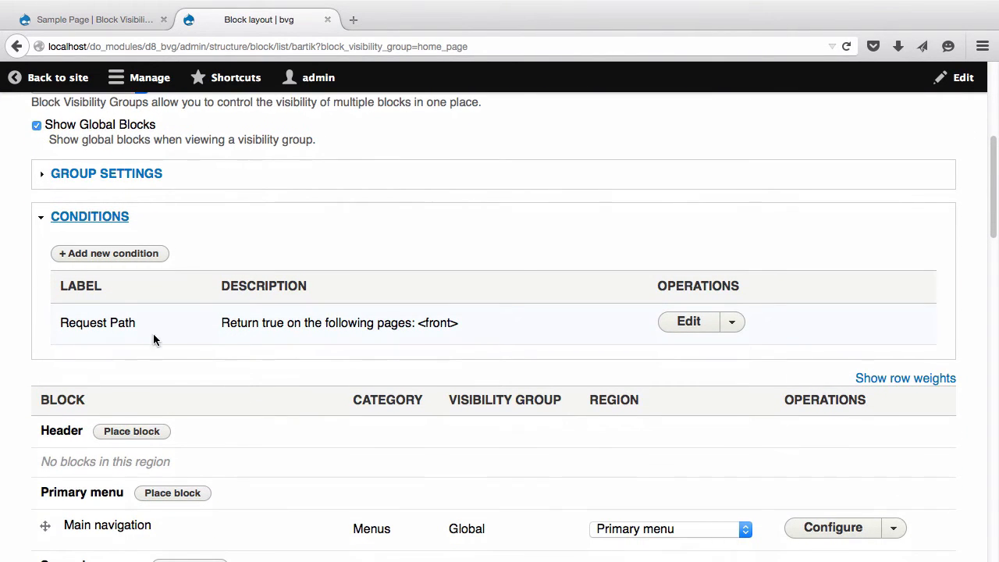
mouse_move(175, 342)
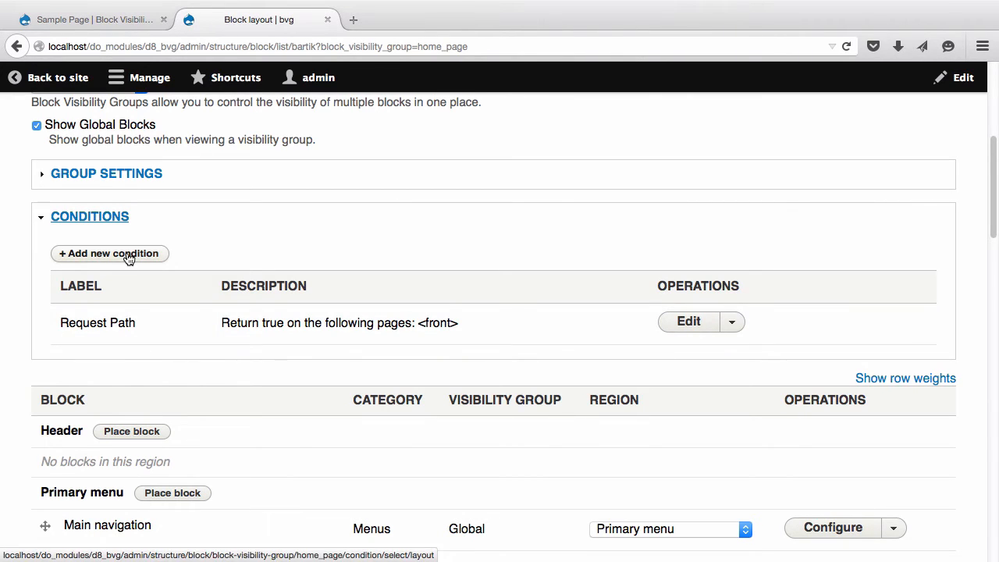
Step: Add a User Role condition for Authenticated user to the Home Page group
click(109, 253)
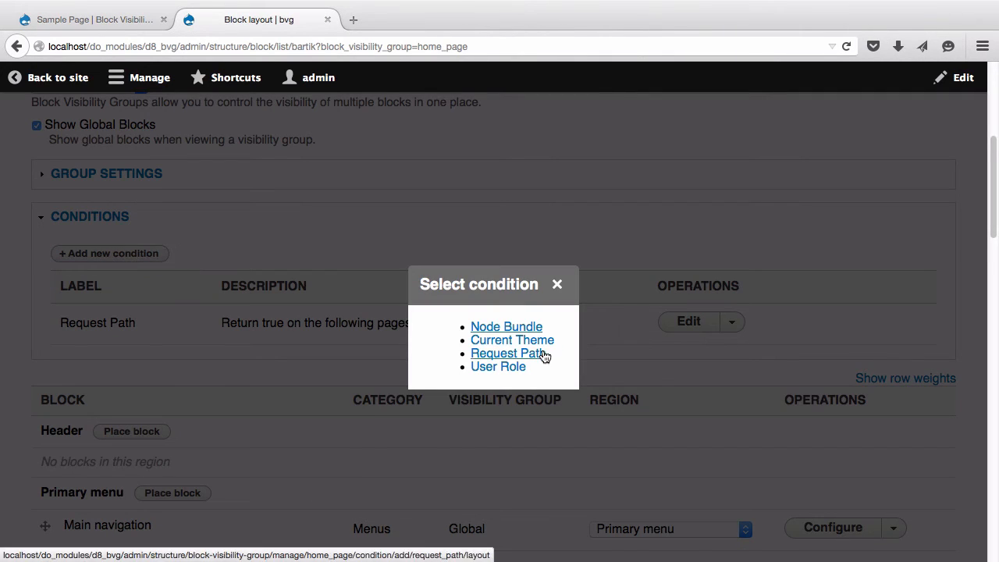
click(498, 367)
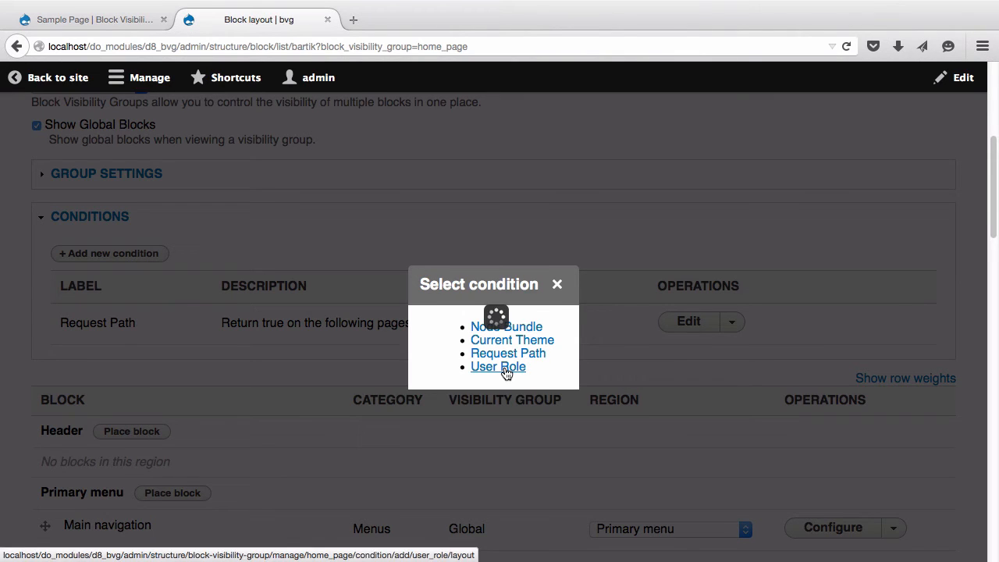
click(498, 367)
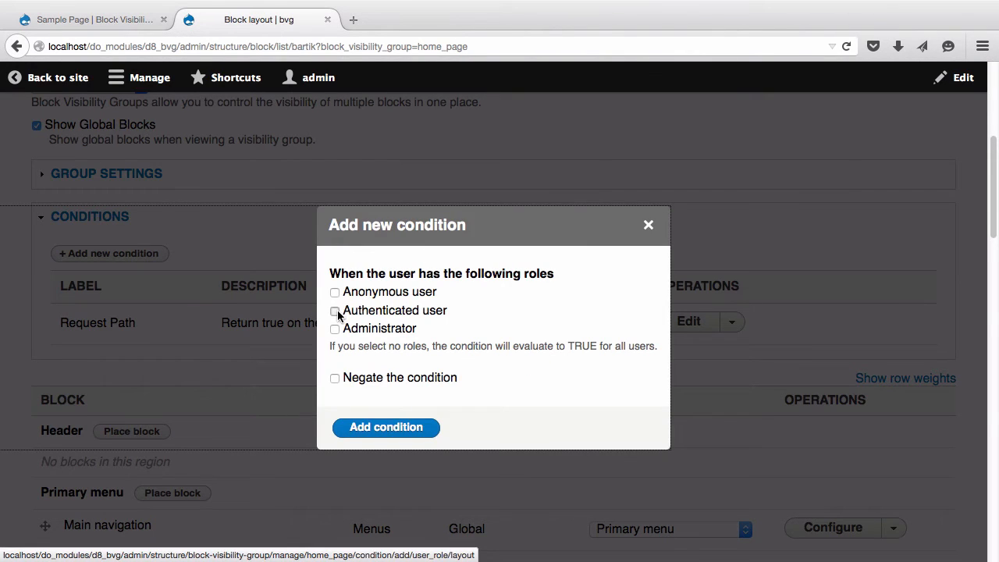
click(386, 427)
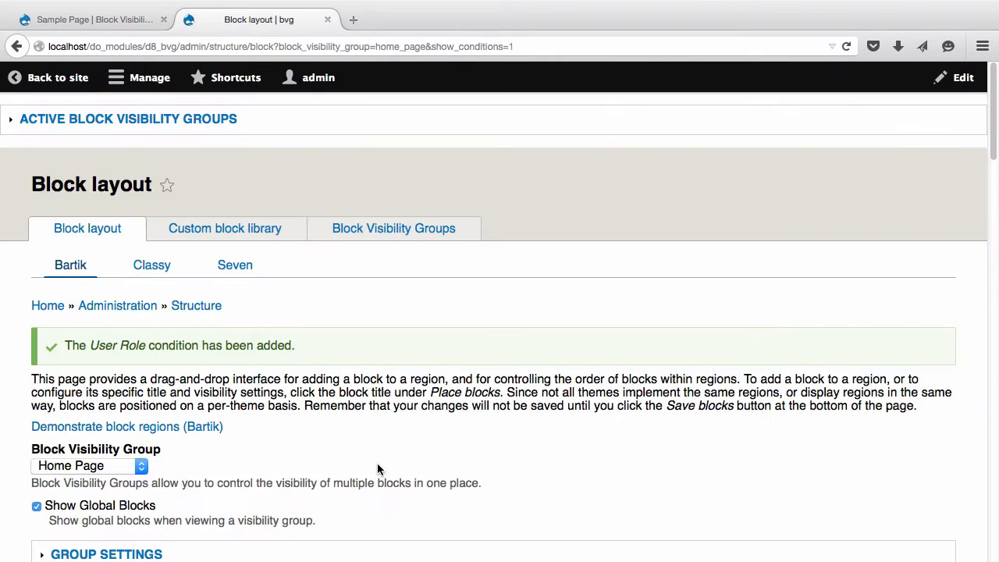
scroll(down, 3)
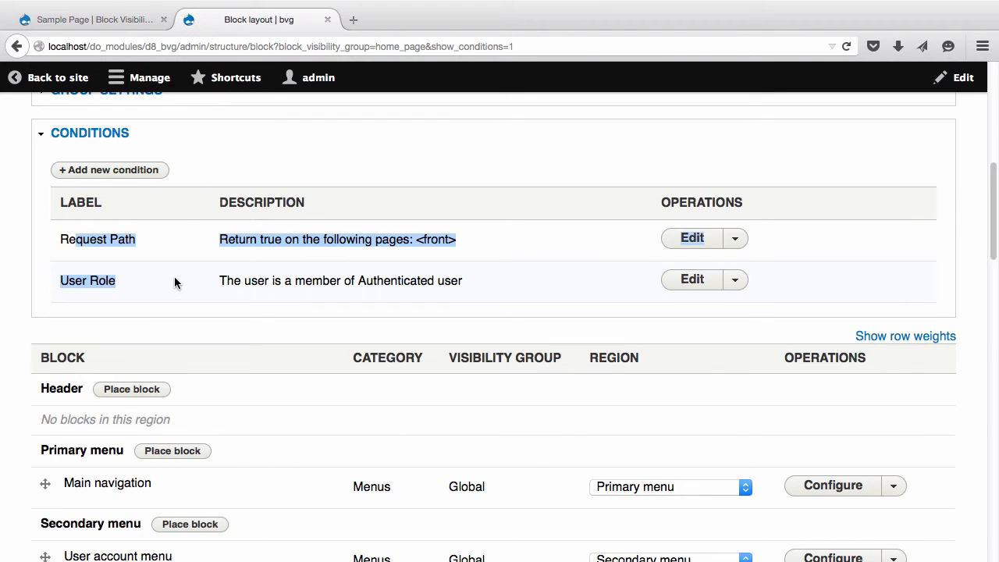
click(112, 392)
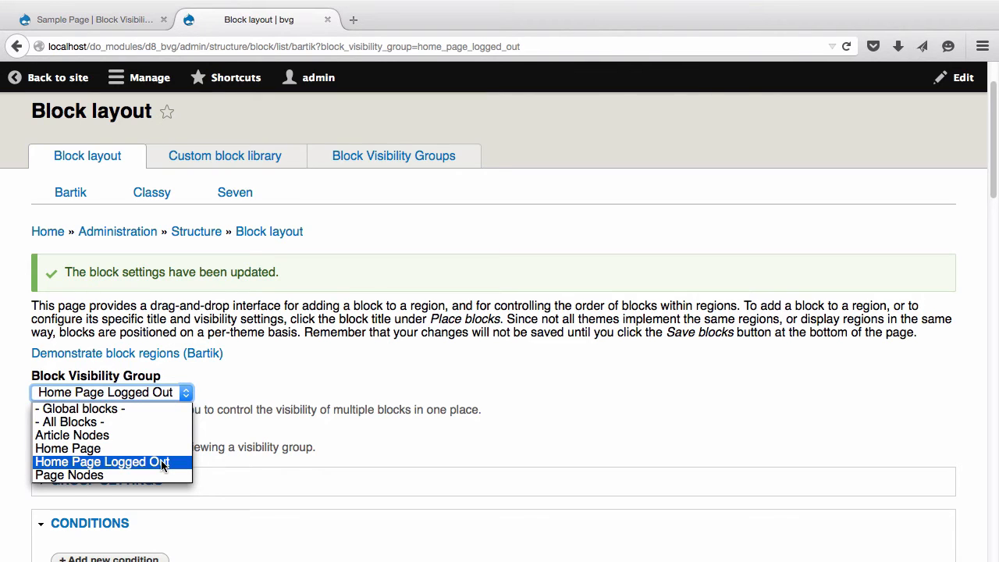
Step: Review Home Page Logged Out's <front> and anonymous-user conditions and its empty regions
click(102, 462)
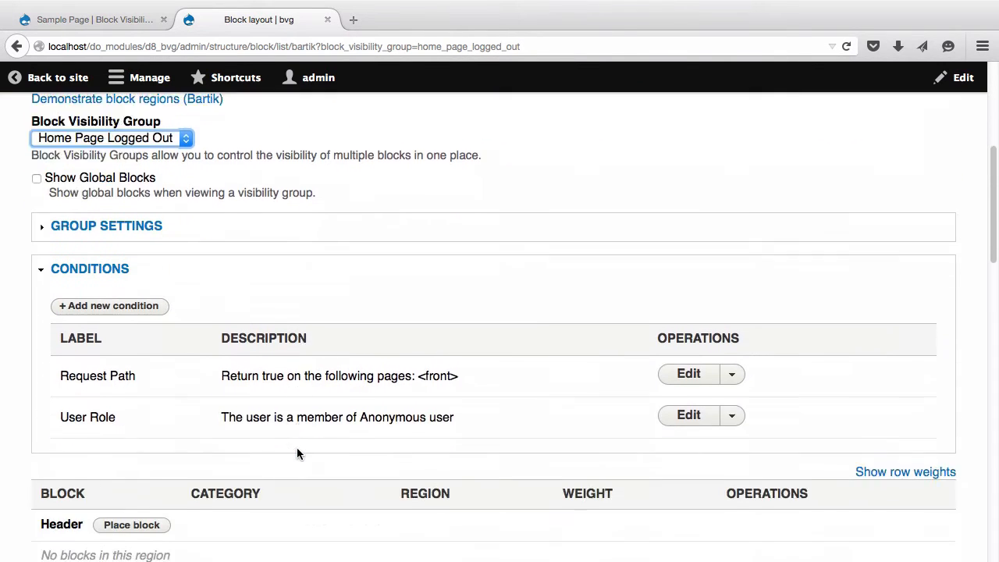
scroll(down, 3)
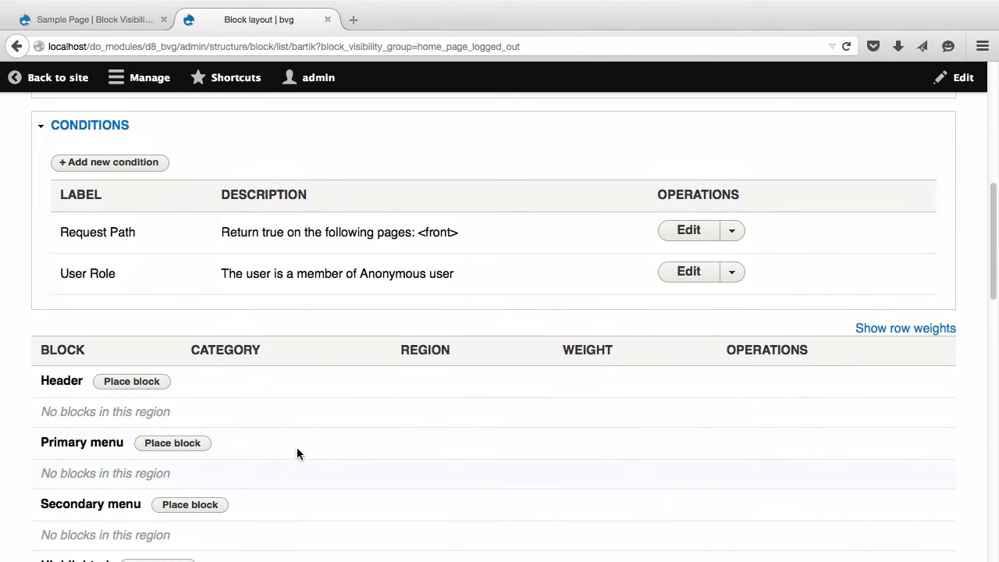
drag(375, 231, 459, 231)
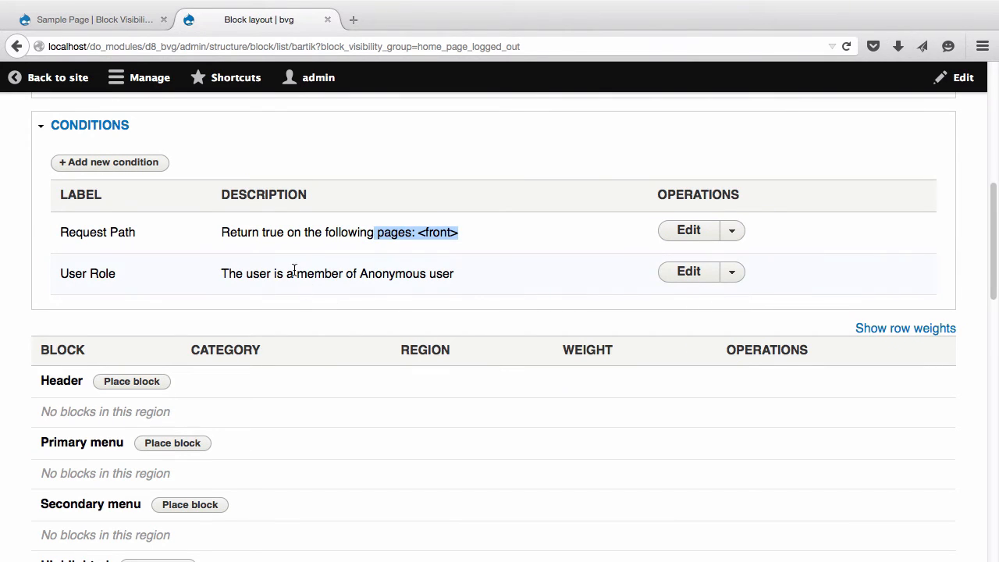
scroll(down, 3)
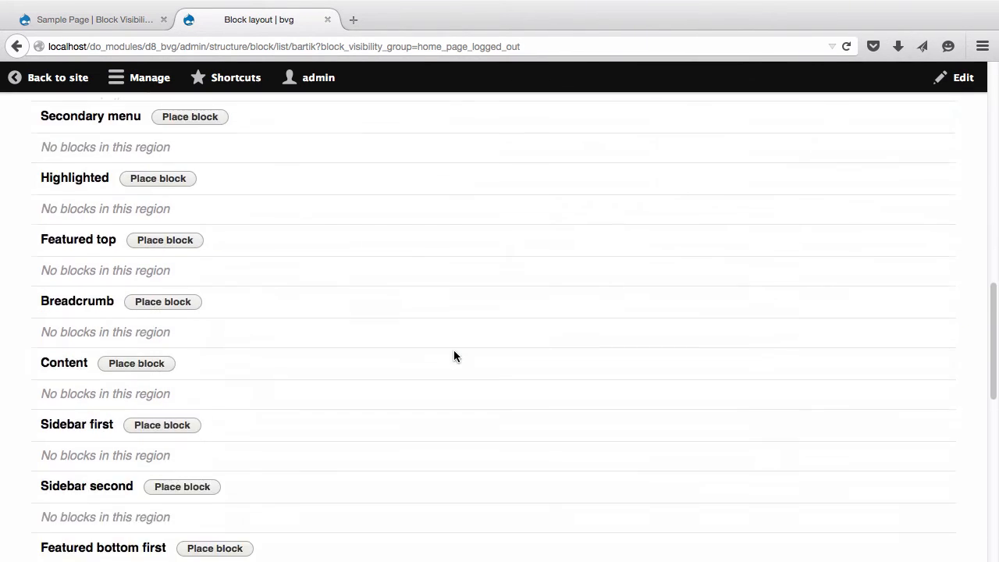
scroll(down, 3)
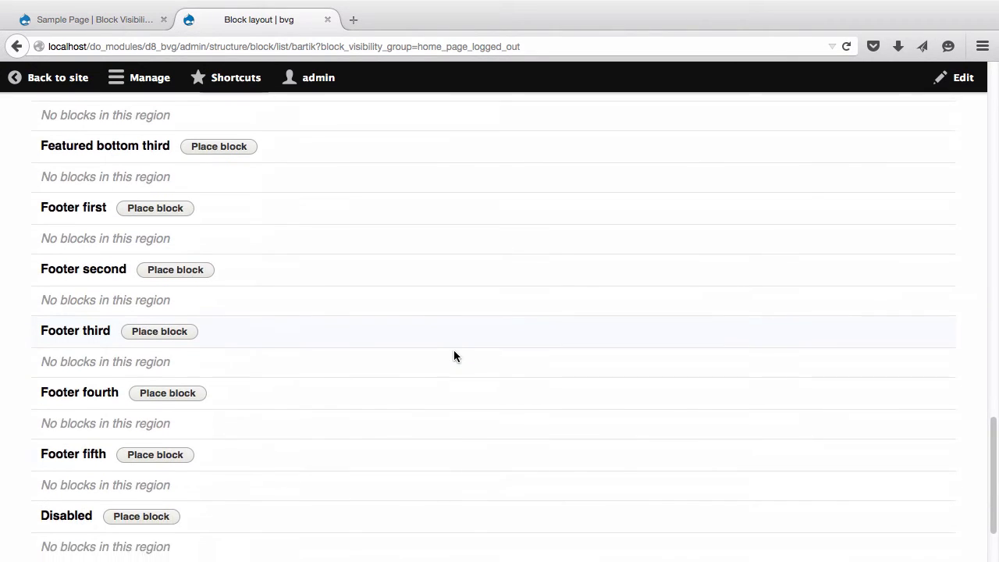
scroll(up, 3)
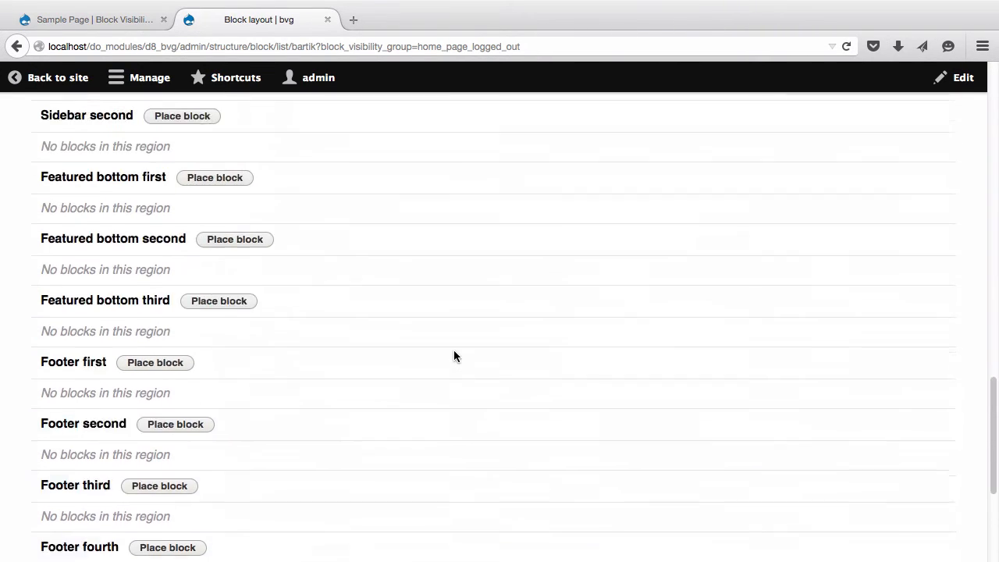
scroll(up, 3)
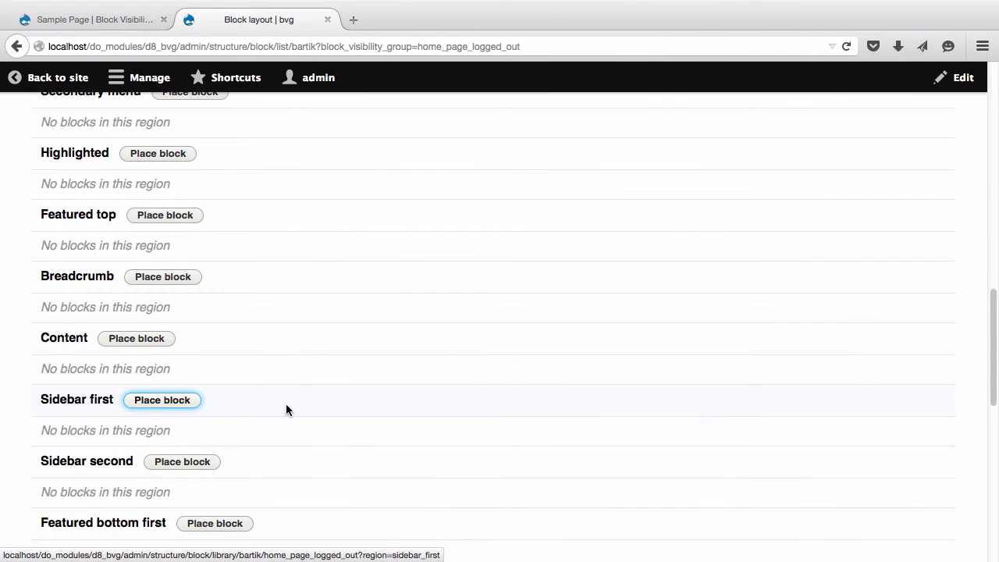
Step: Choose the Who's online block for Sidebar first in the Home Page Logged Out group
click(162, 399)
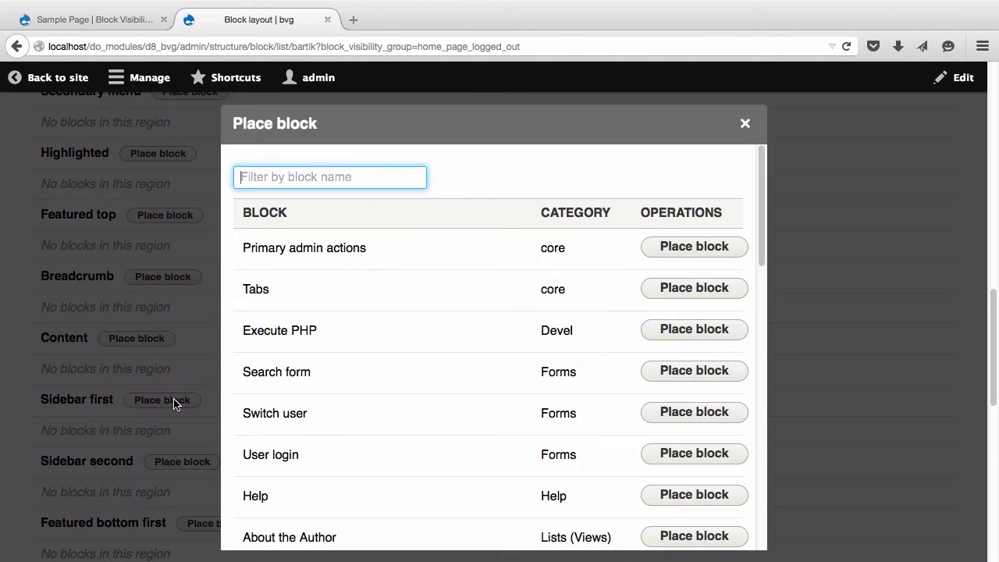
scroll(down, 3)
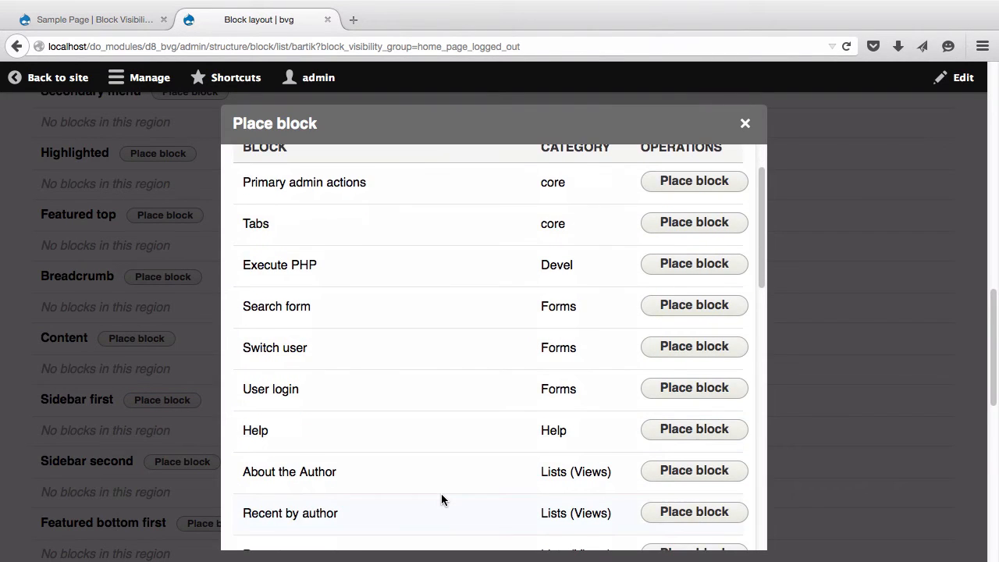
scroll(down, 3)
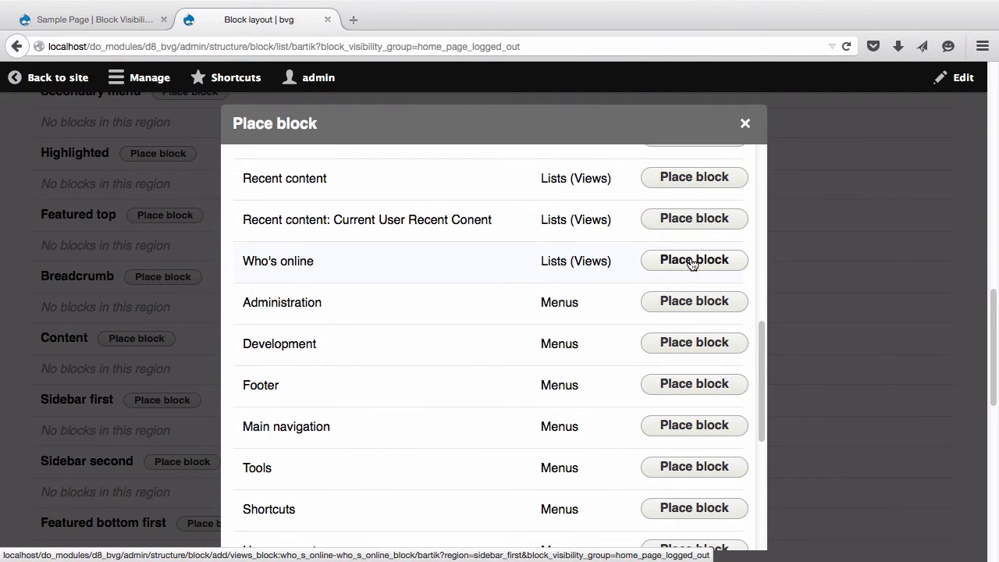
click(693, 260)
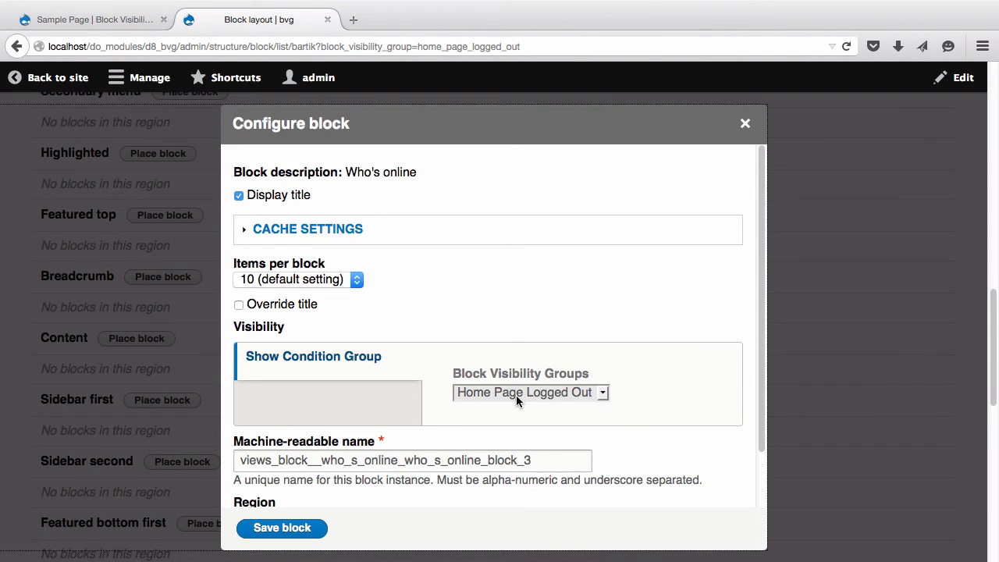
mouse_move(495, 387)
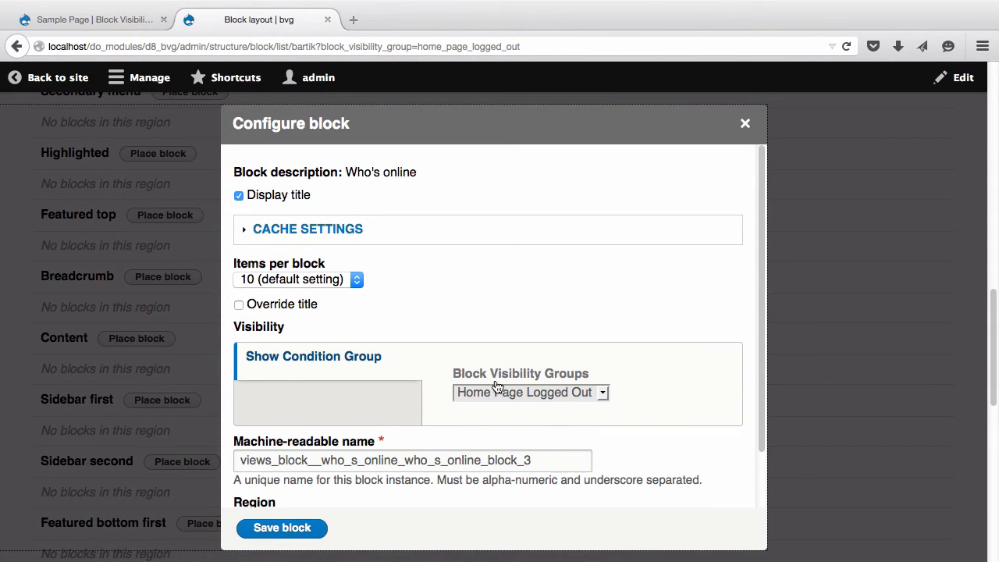
mouse_move(597, 404)
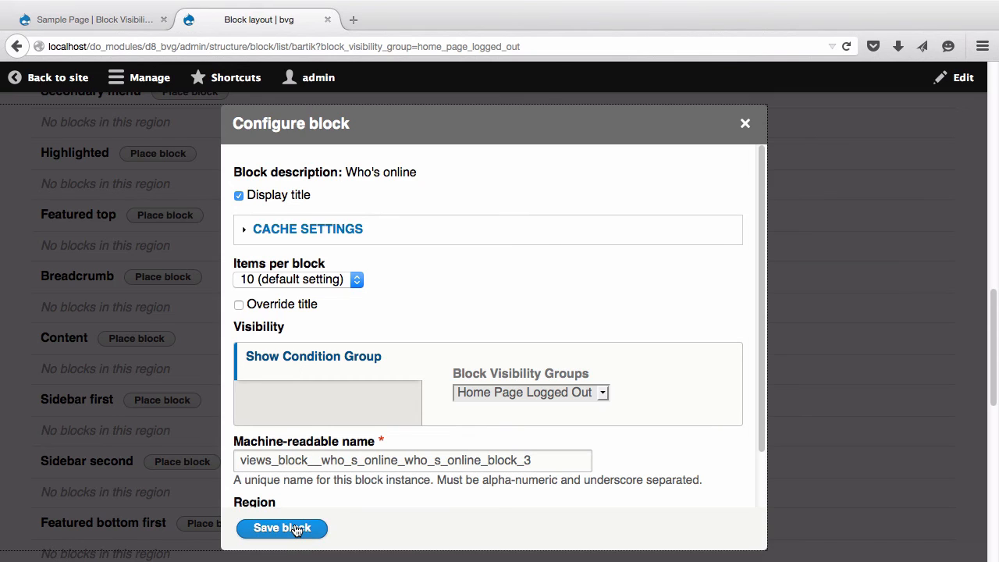
Step: Save Who's online in Sidebar first, then view the Block Visibility Groups project page
click(281, 527)
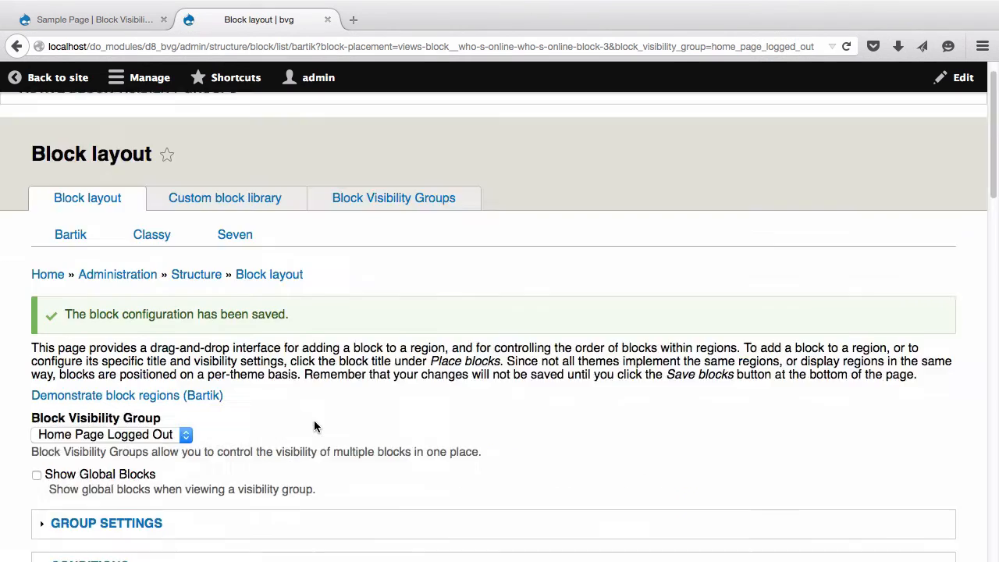
scroll(down, 3)
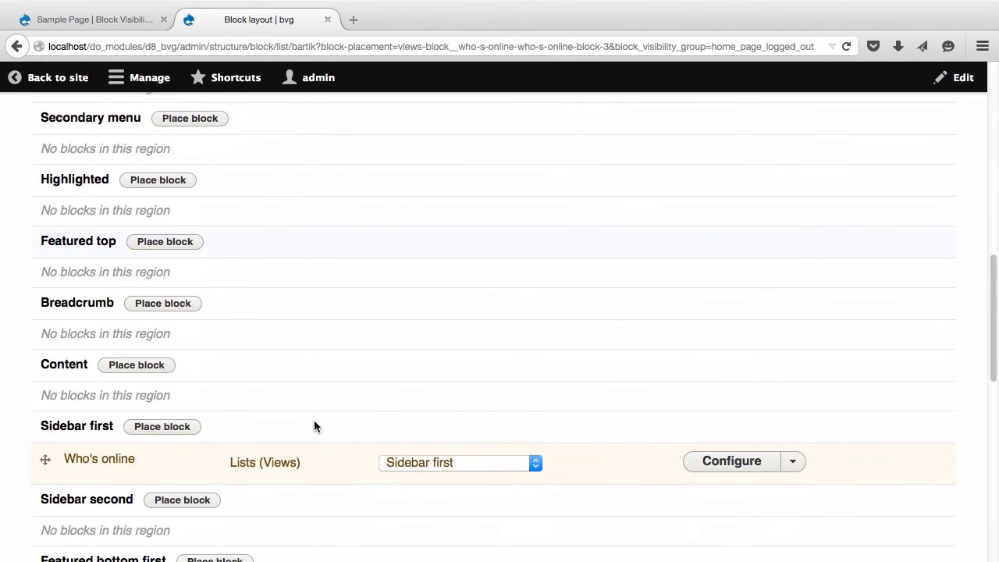
scroll(down, 3)
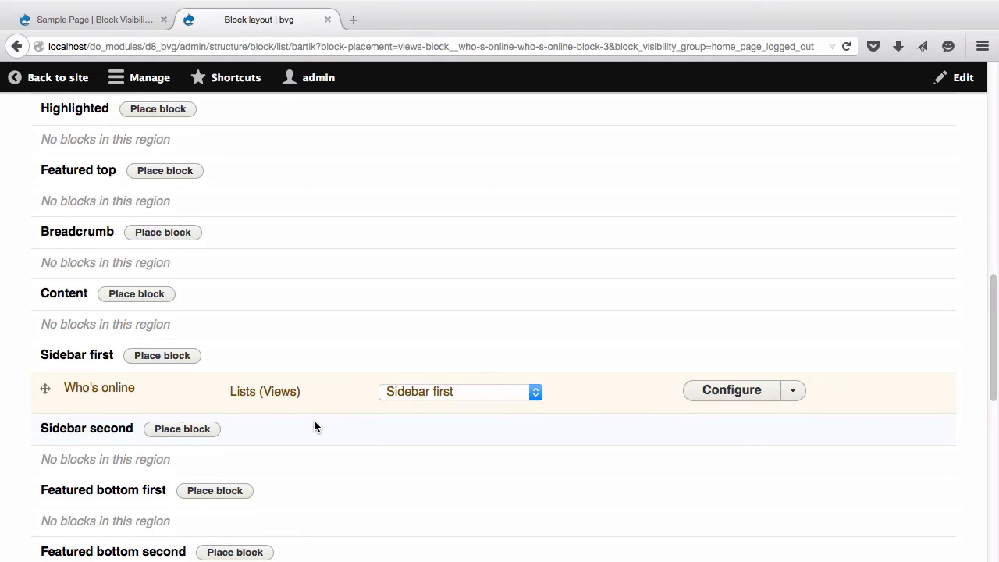
click(89, 19)
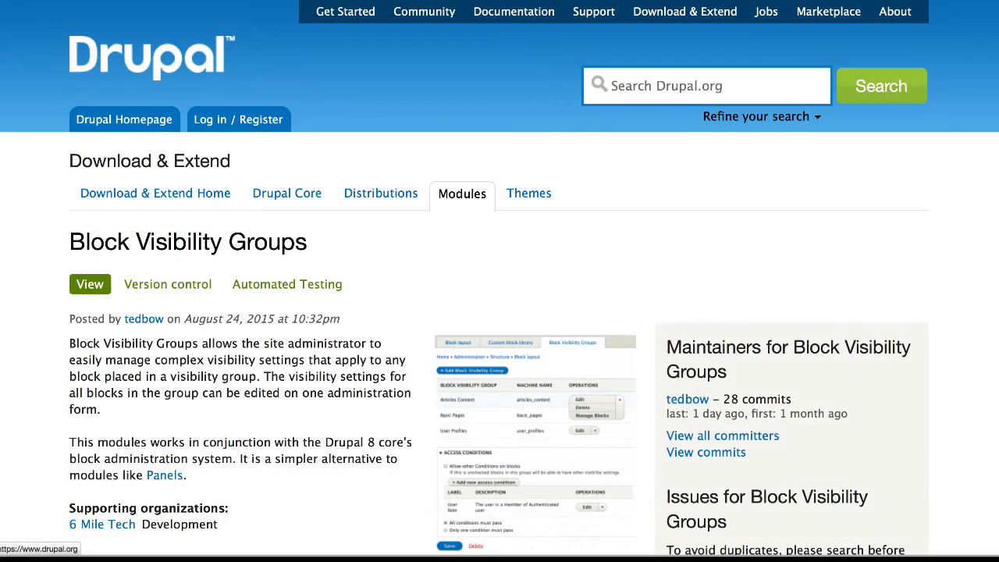